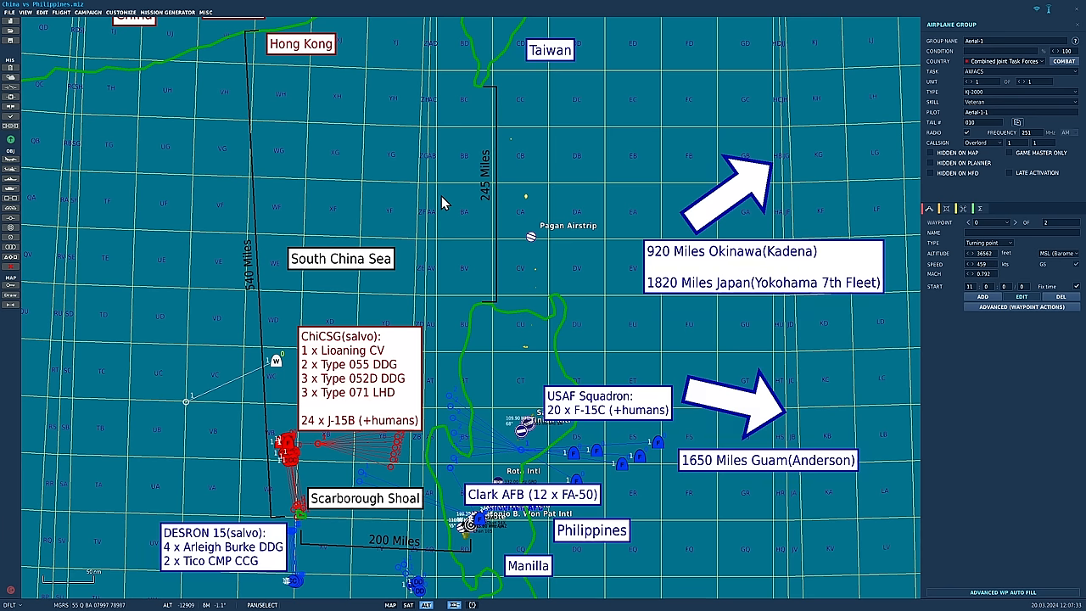
mouse_move(427, 197)
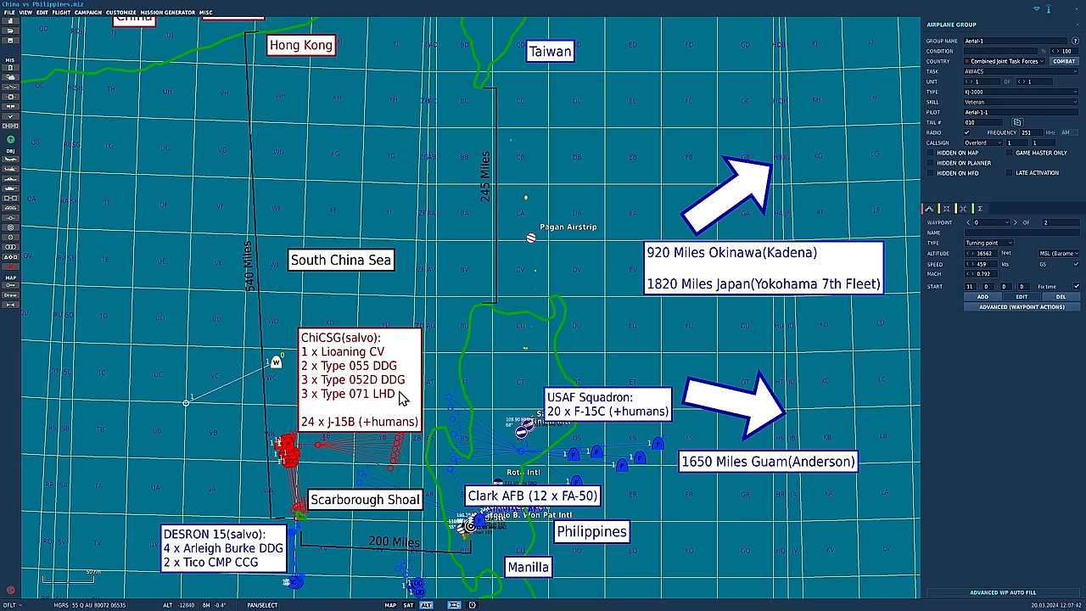
mouse_move(532, 348)
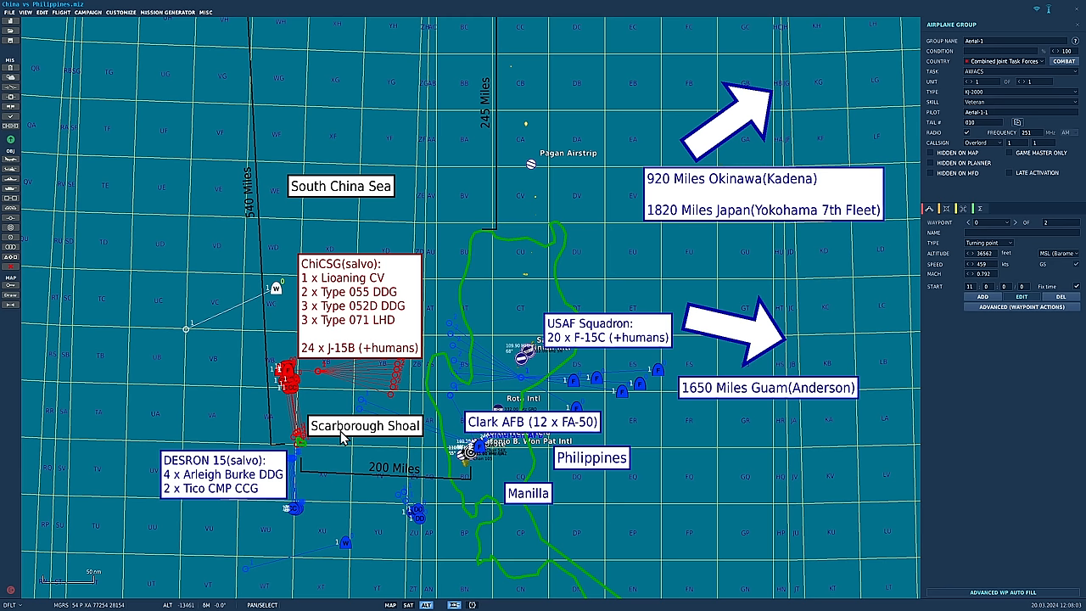
mouse_move(272, 235)
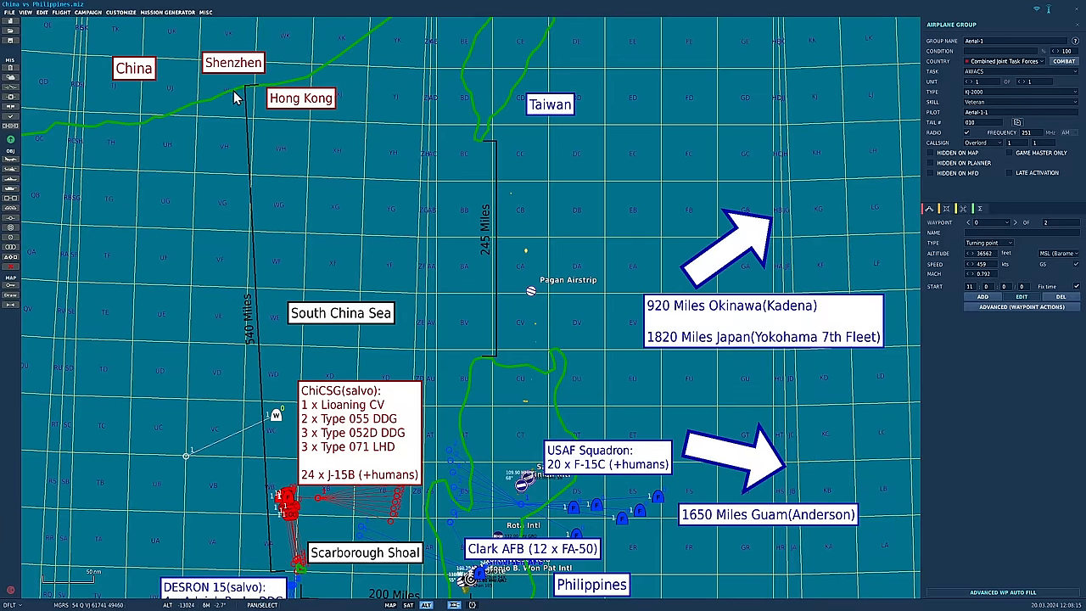
mouse_move(477, 322)
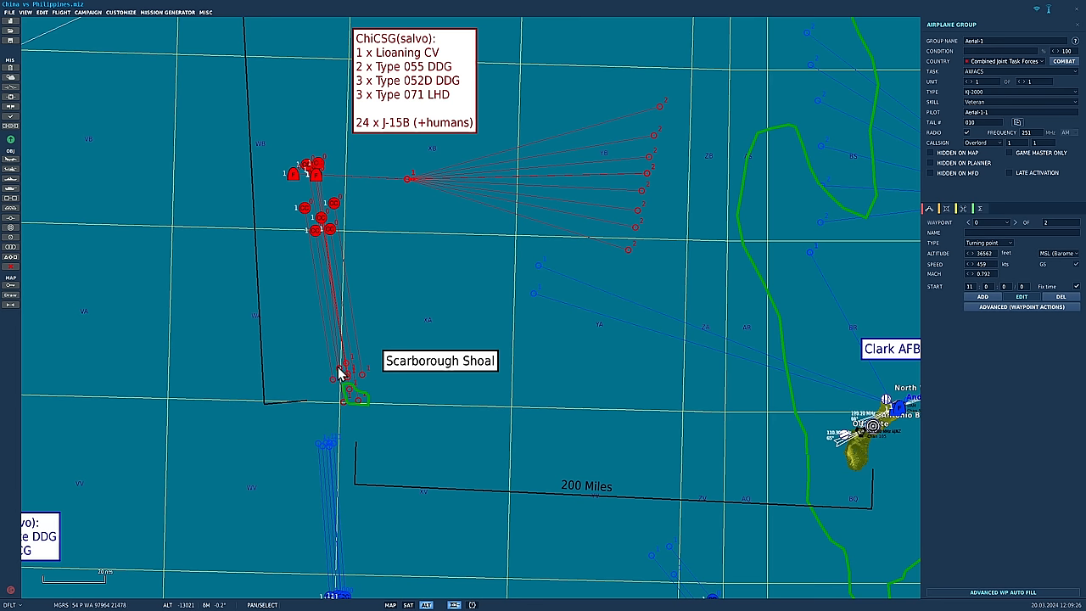
mouse_move(377, 332)
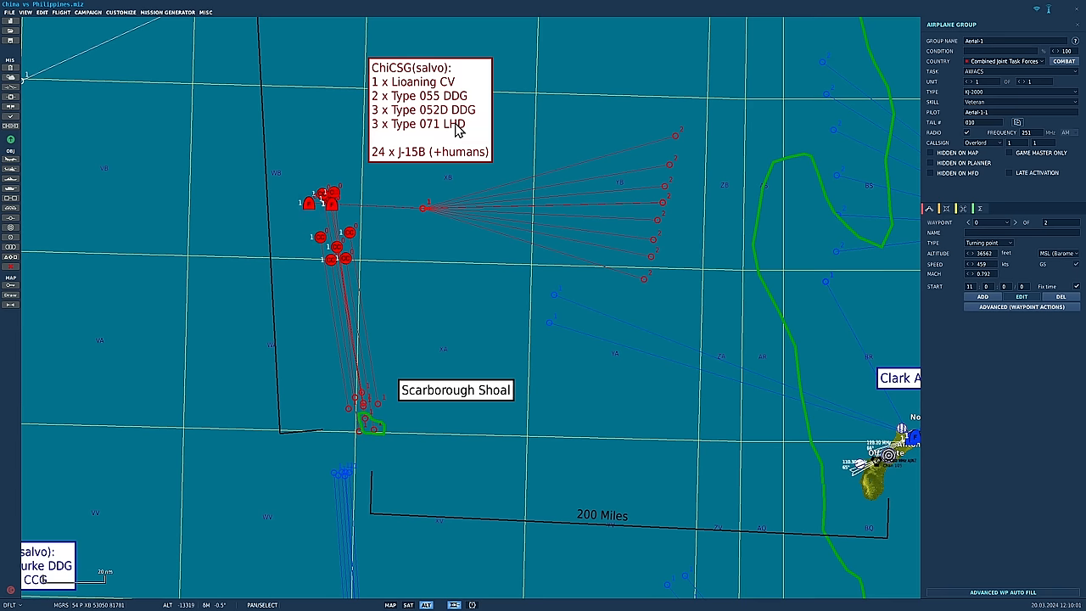
mouse_move(399, 159)
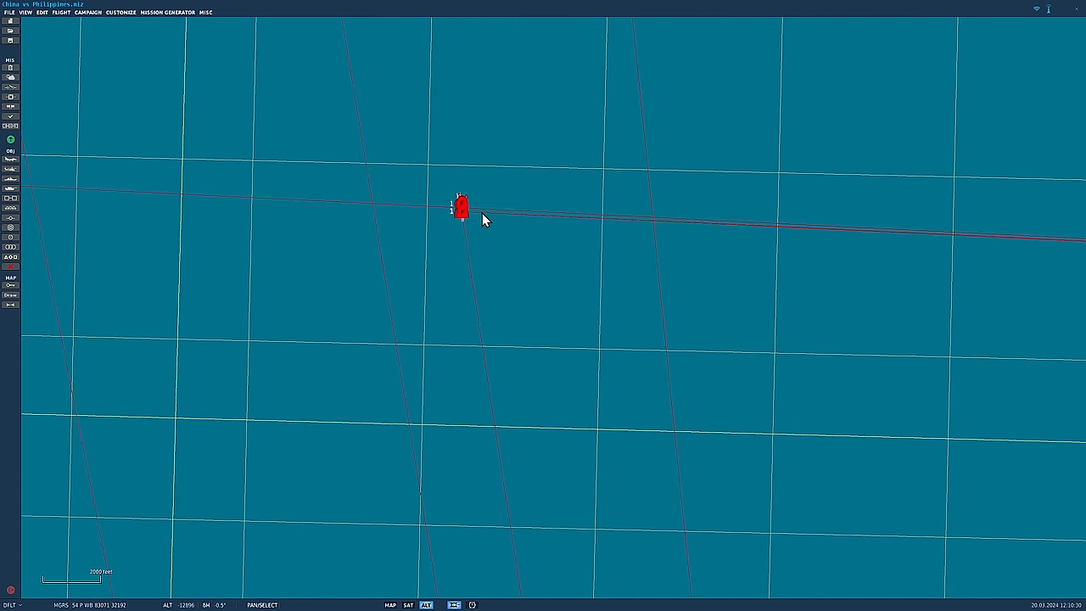
- Select the single red Chinese ship icon after zooming in close on it
click(460, 206)
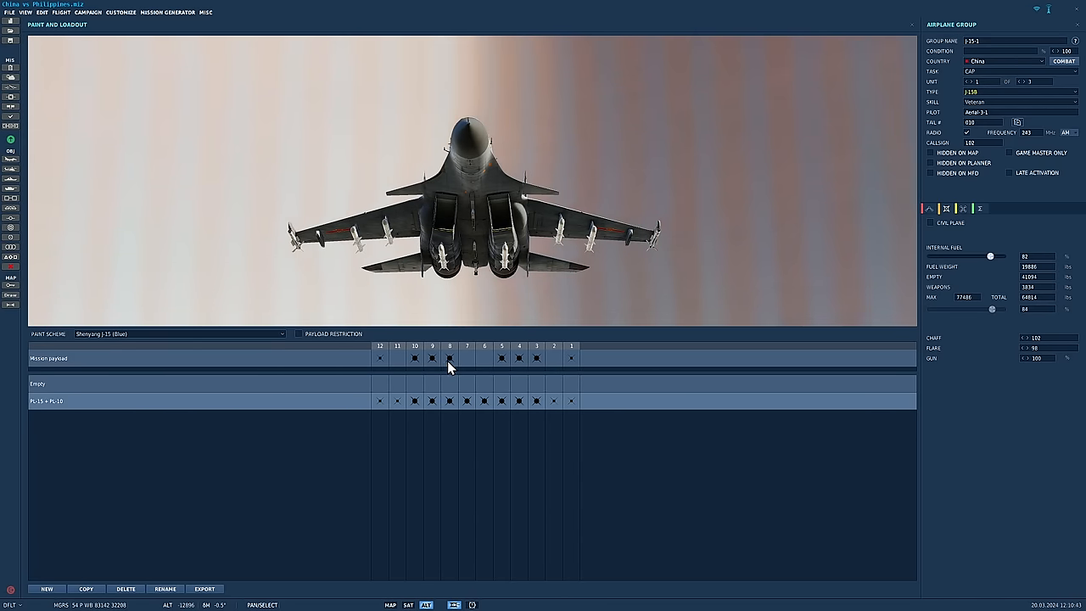
mouse_move(450, 364)
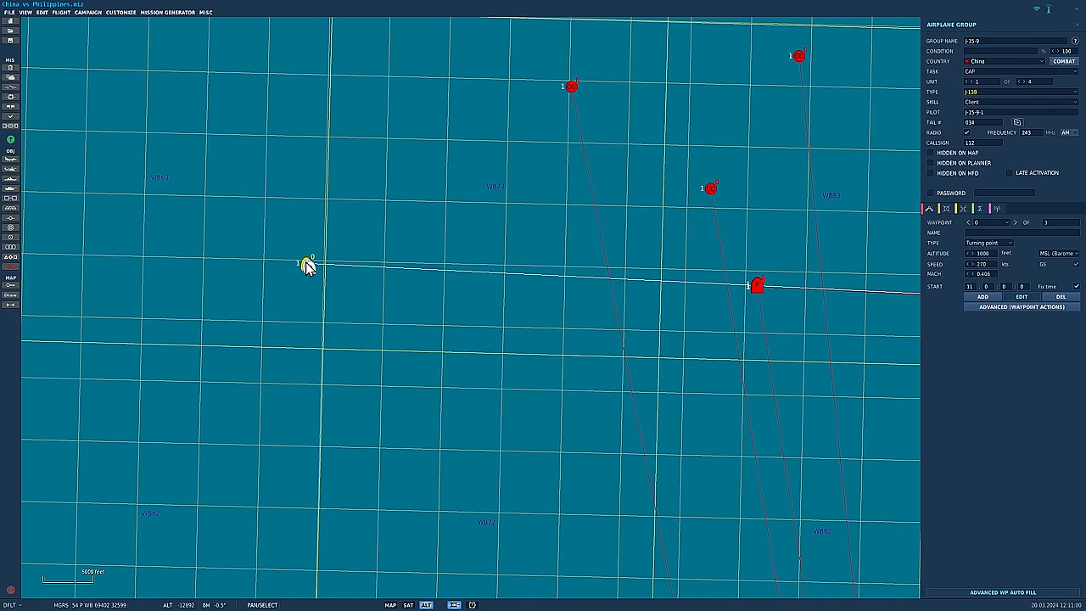
mouse_move(315, 289)
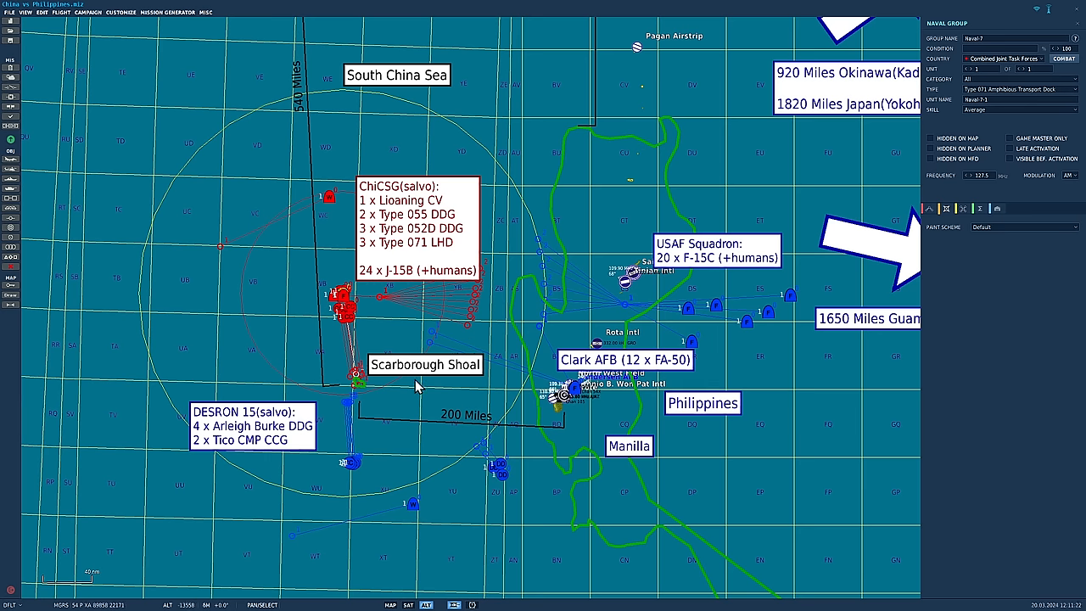
mouse_move(435, 376)
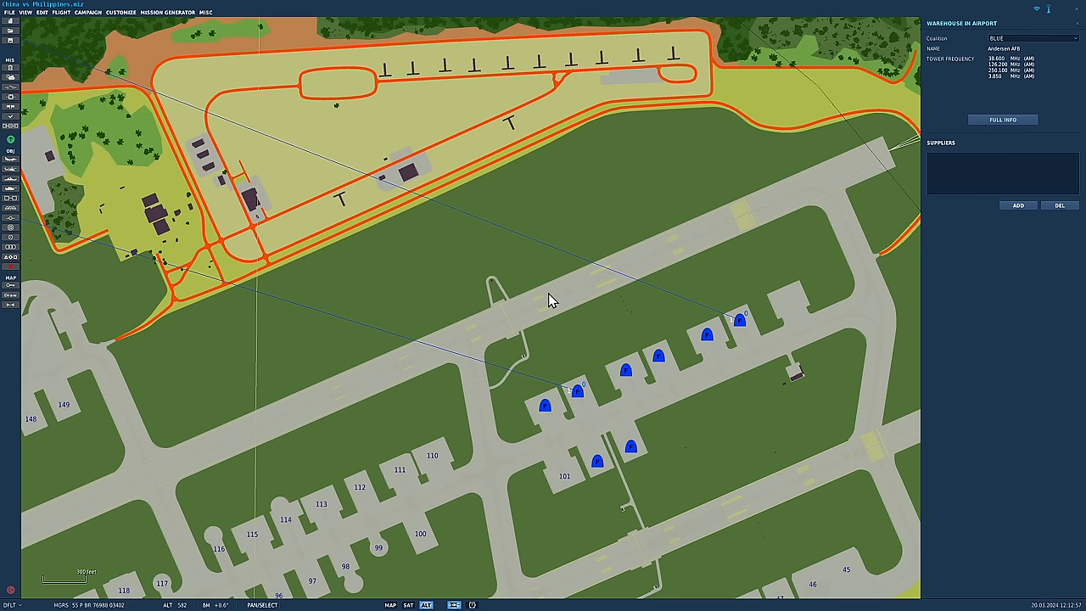
mouse_move(516, 291)
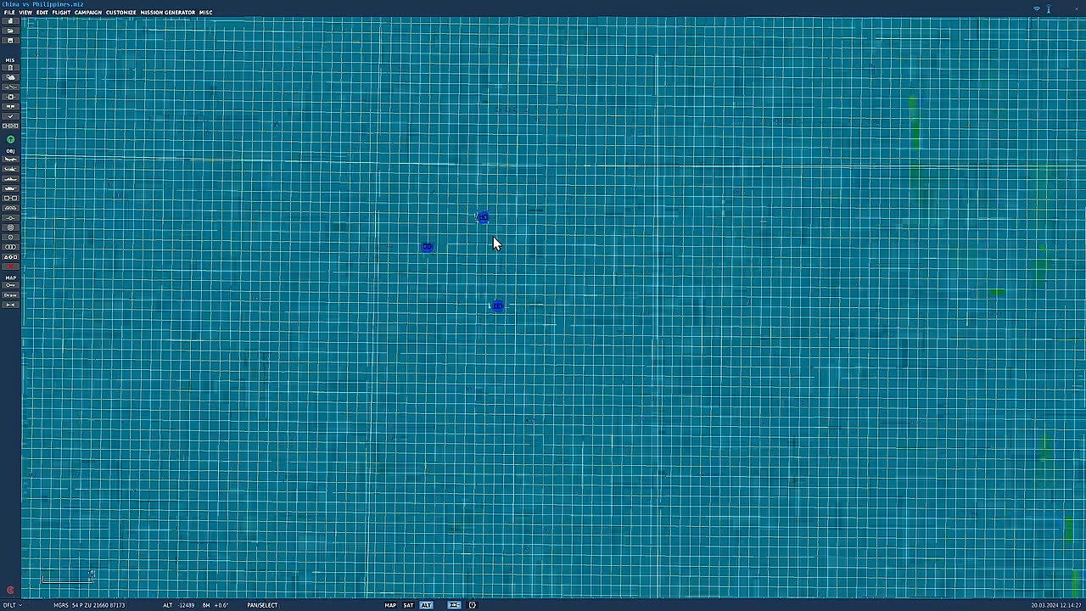
scroll(down, 3)
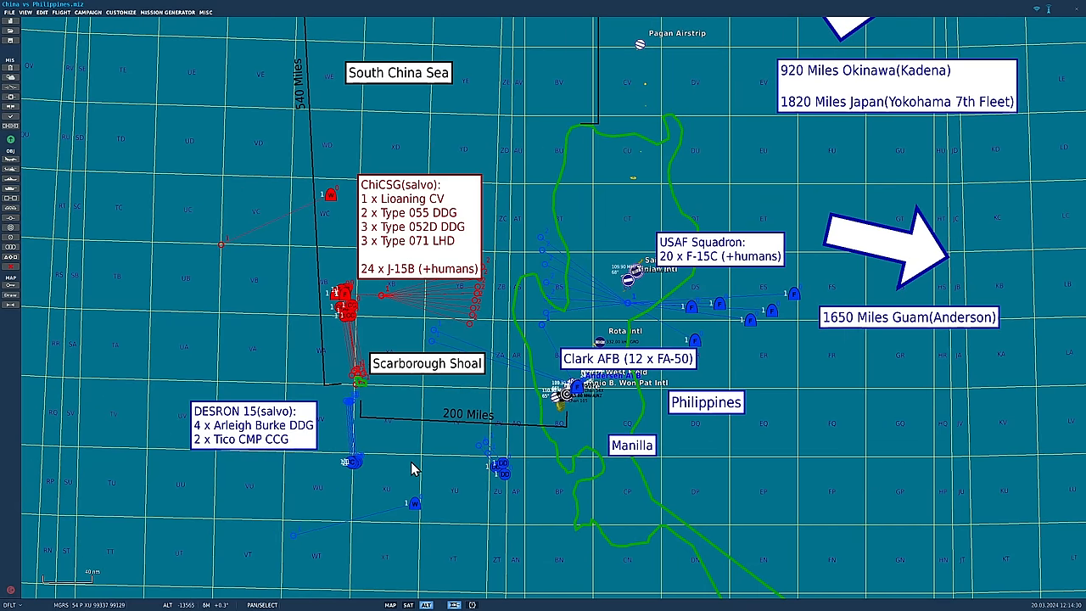
mouse_move(426, 479)
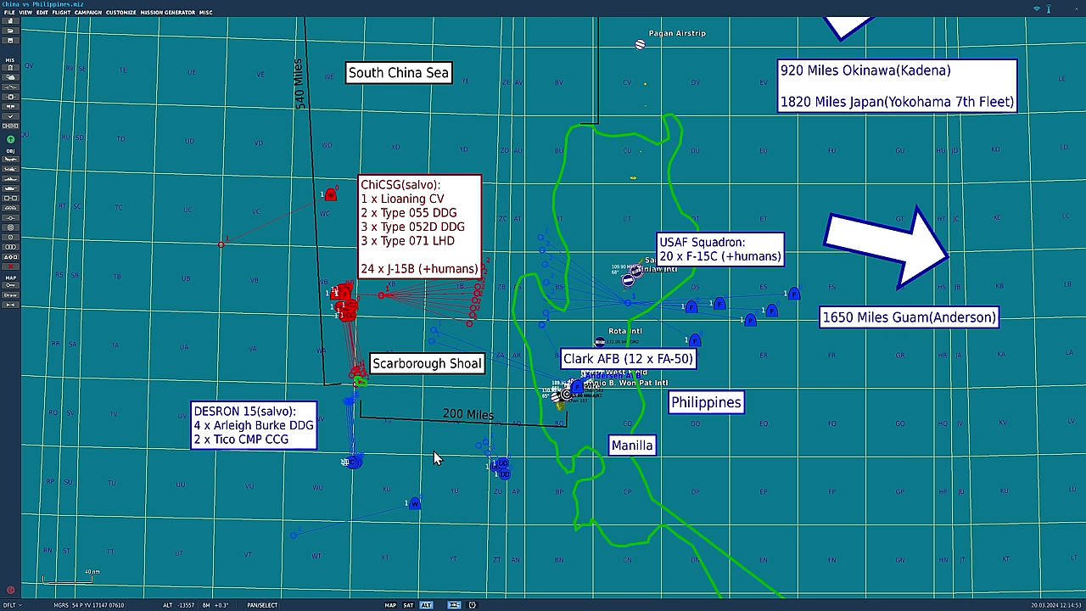
mouse_move(413, 465)
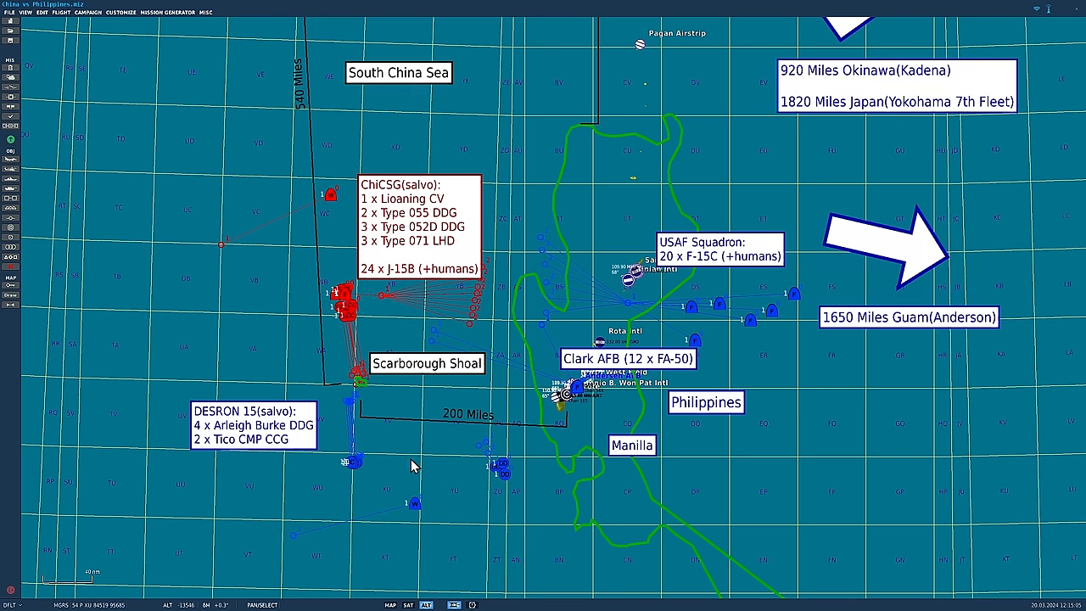
mouse_move(423, 461)
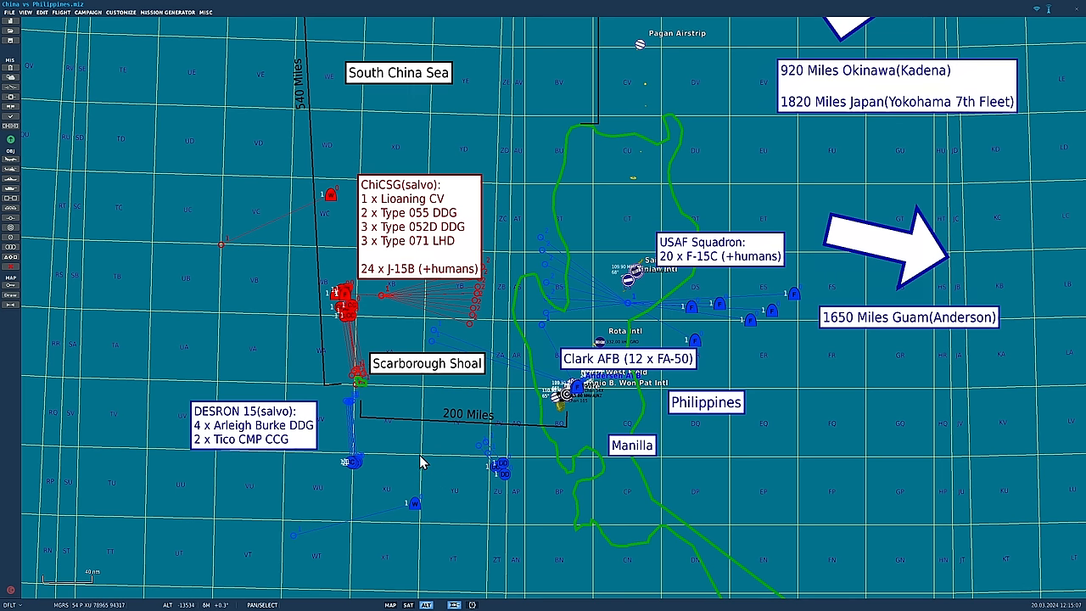
mouse_move(533, 420)
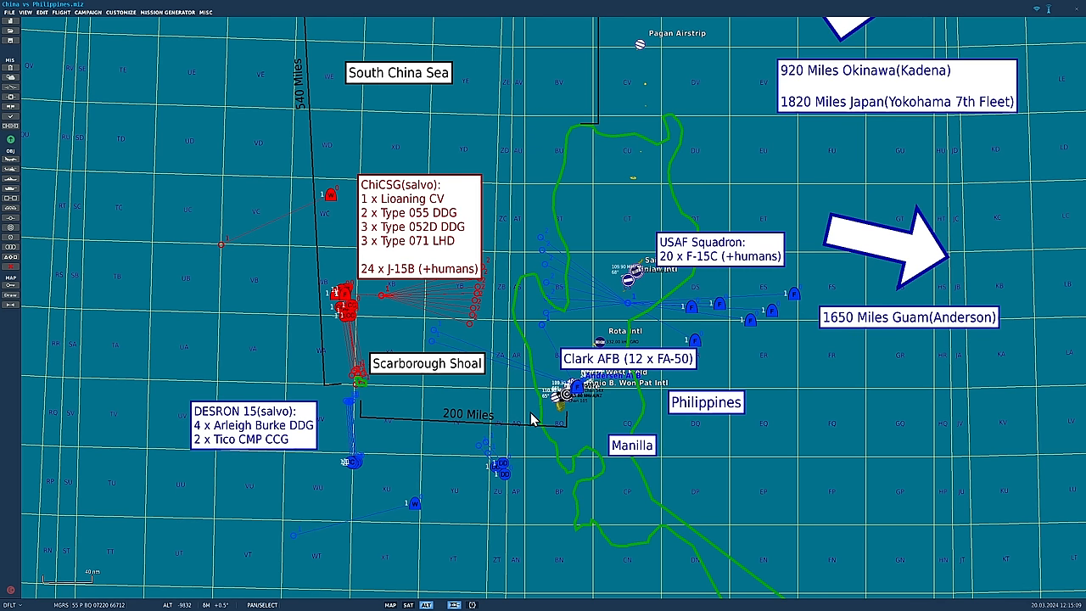
mouse_move(606, 410)
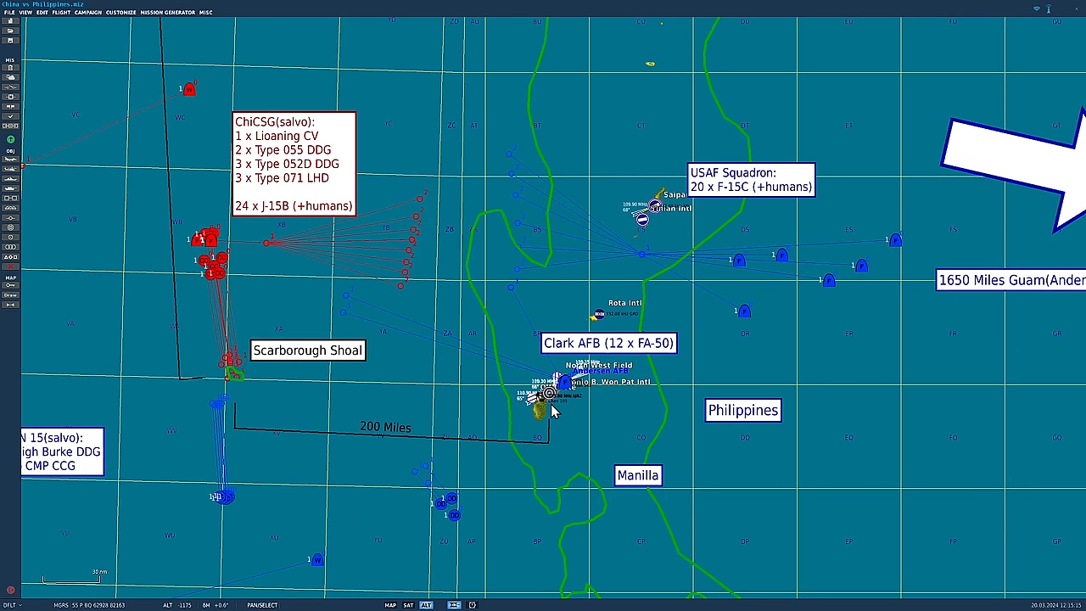
mouse_move(558, 409)
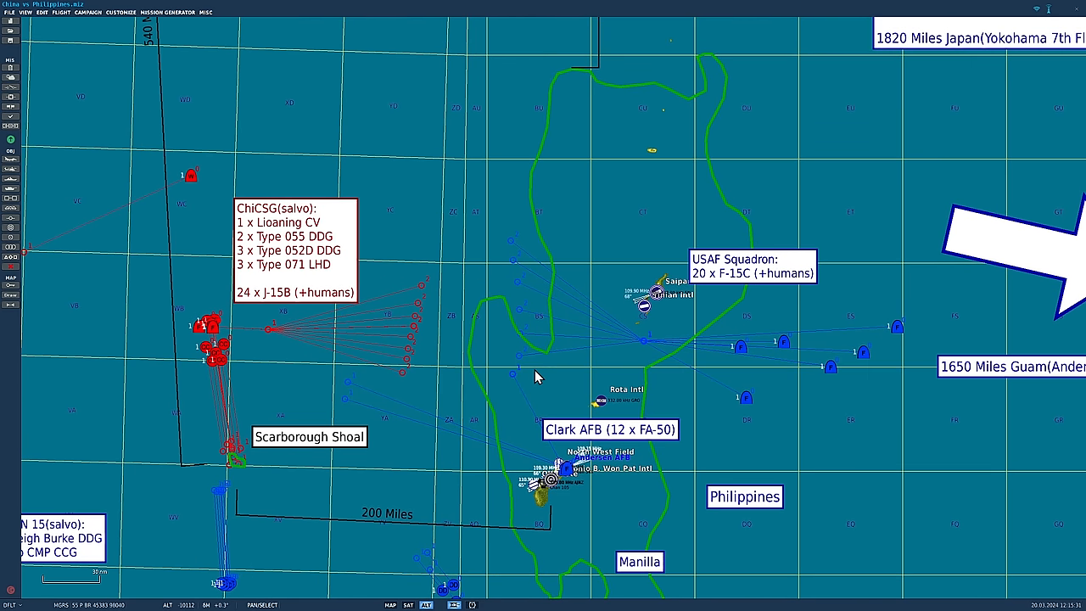
mouse_move(543, 337)
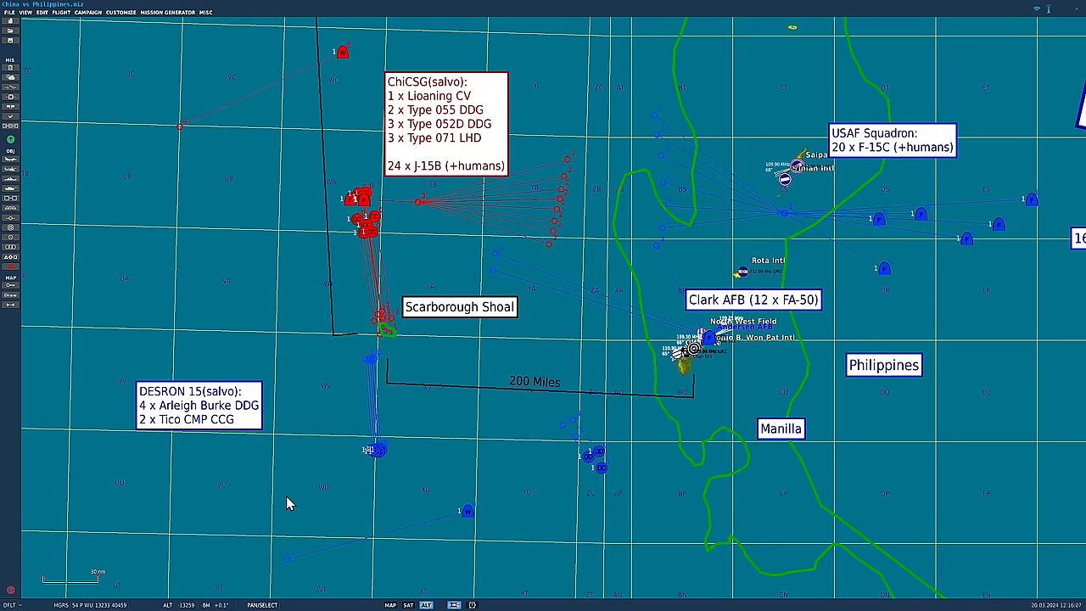
mouse_move(305, 469)
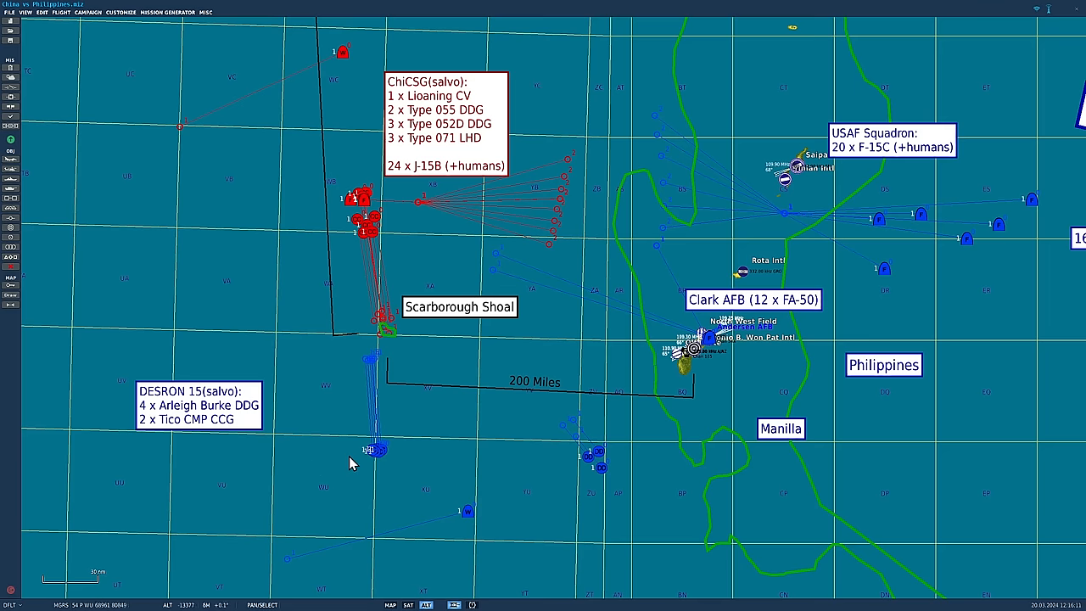
- Pan the map so the ChiCSG carrier group and DESRON 15 sit centered around Scarborough Shoal
drag(352, 462, 535, 440)
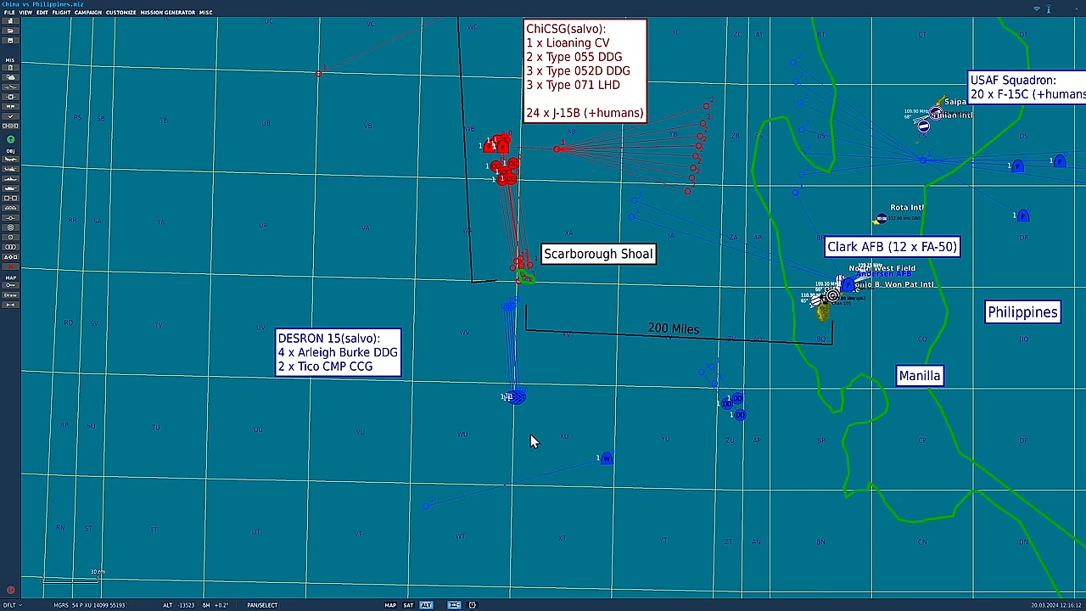
click(603, 459)
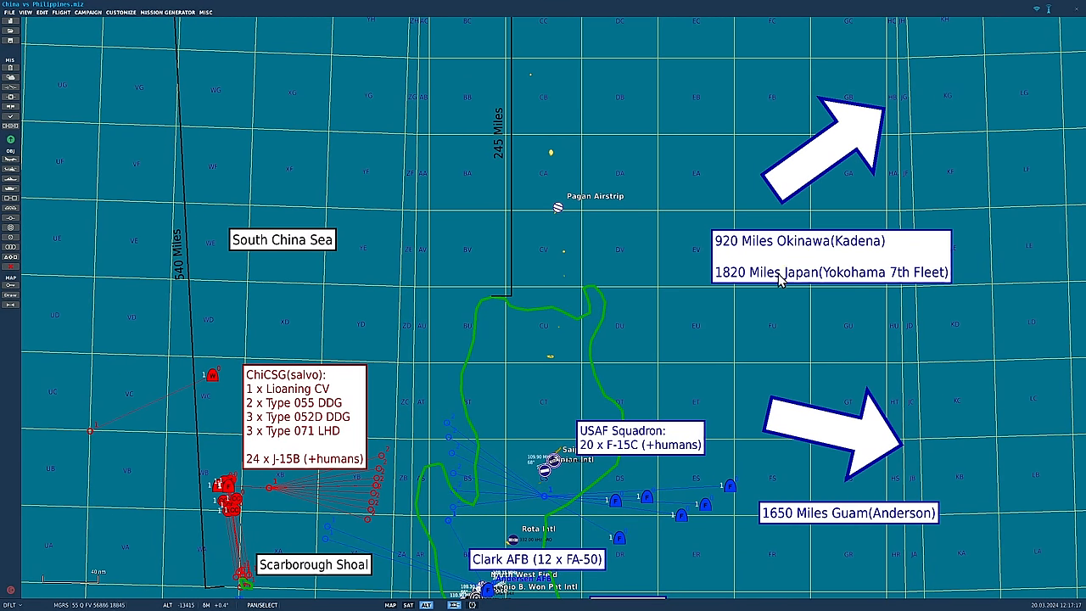
mouse_move(803, 283)
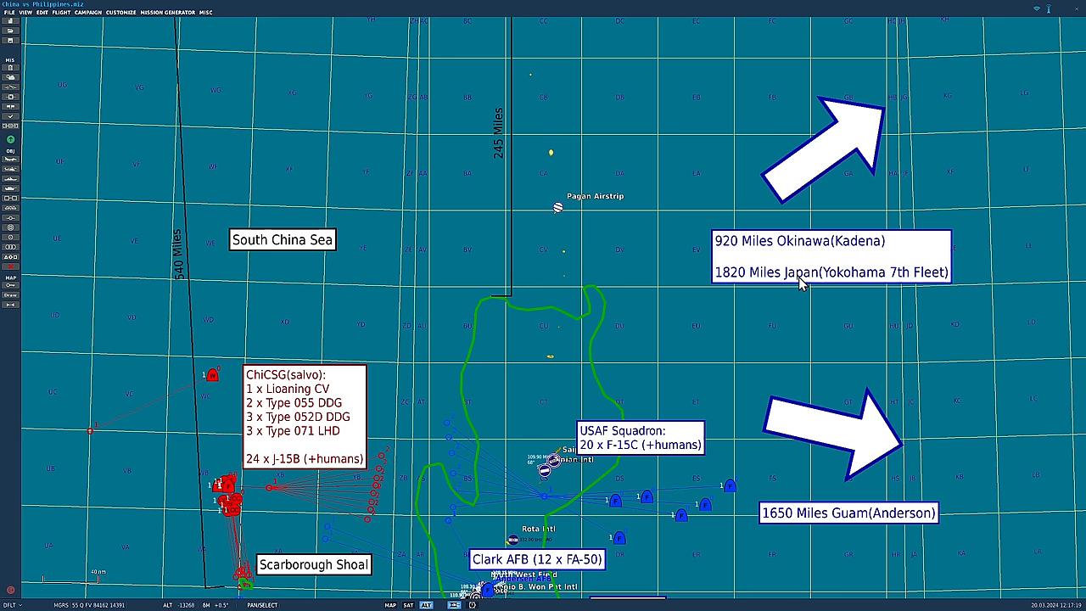
mouse_move(973, 255)
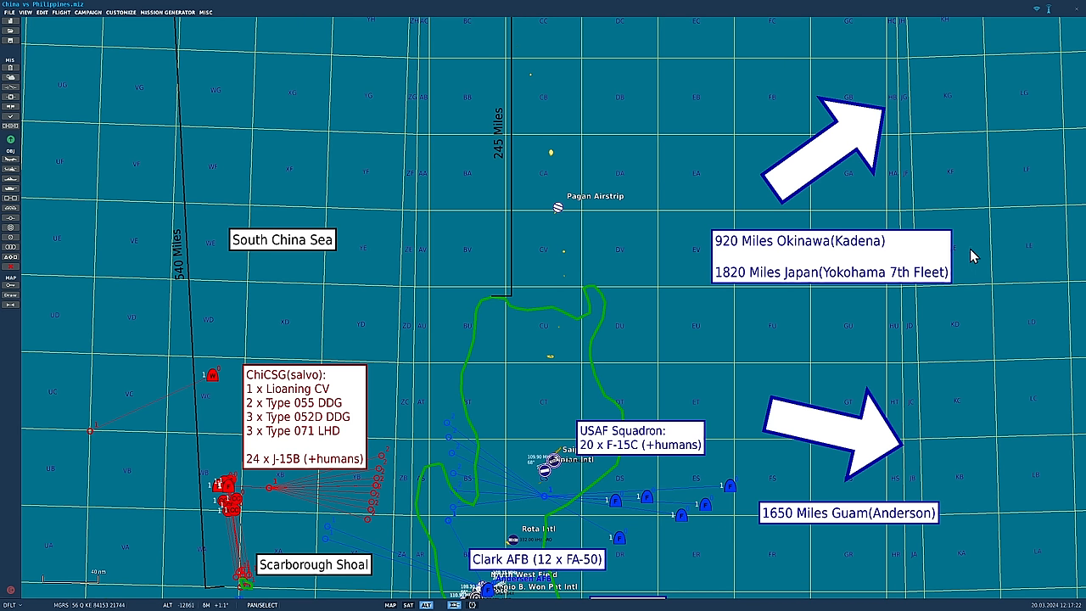
mouse_move(891, 274)
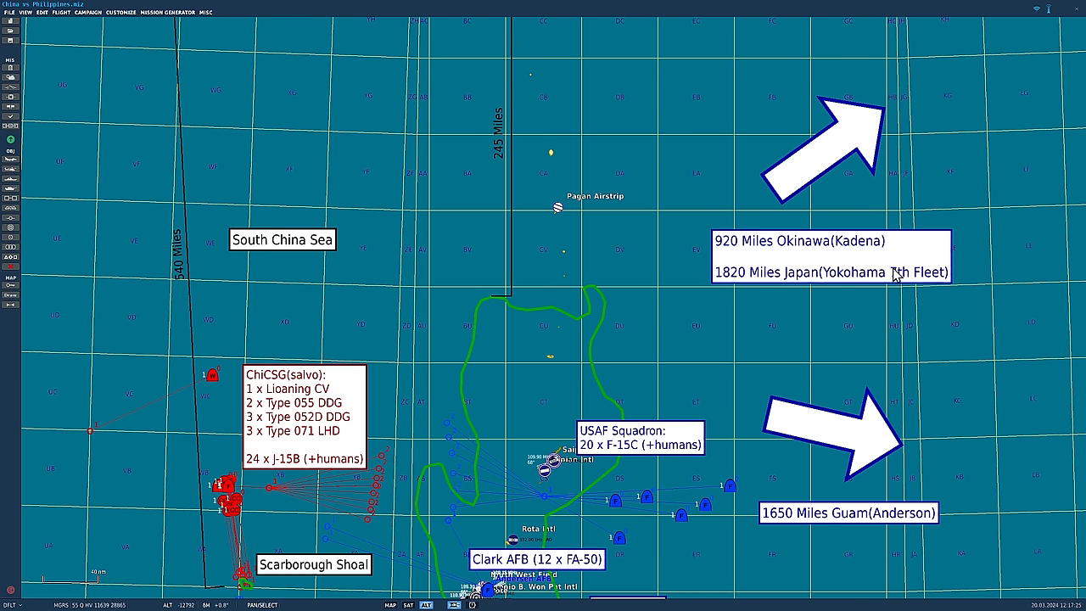
mouse_move(902, 305)
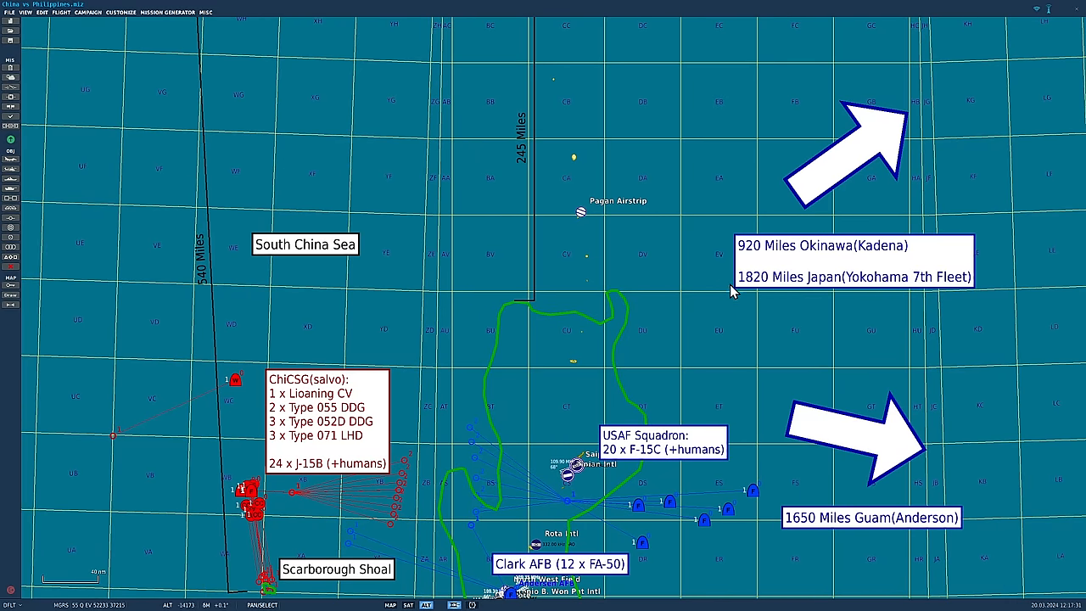
mouse_move(866, 287)
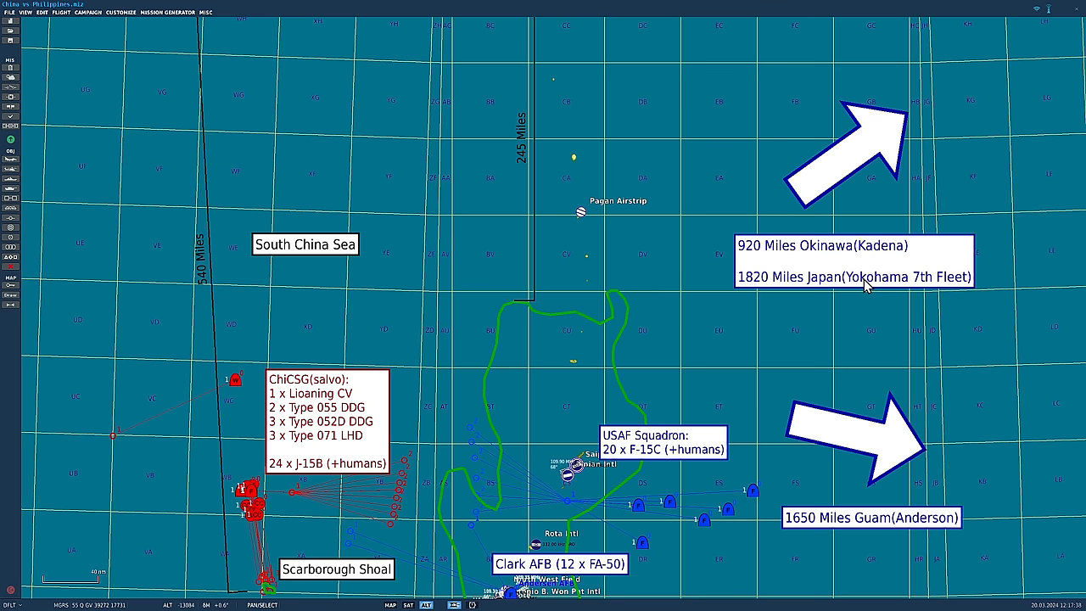
mouse_move(814, 304)
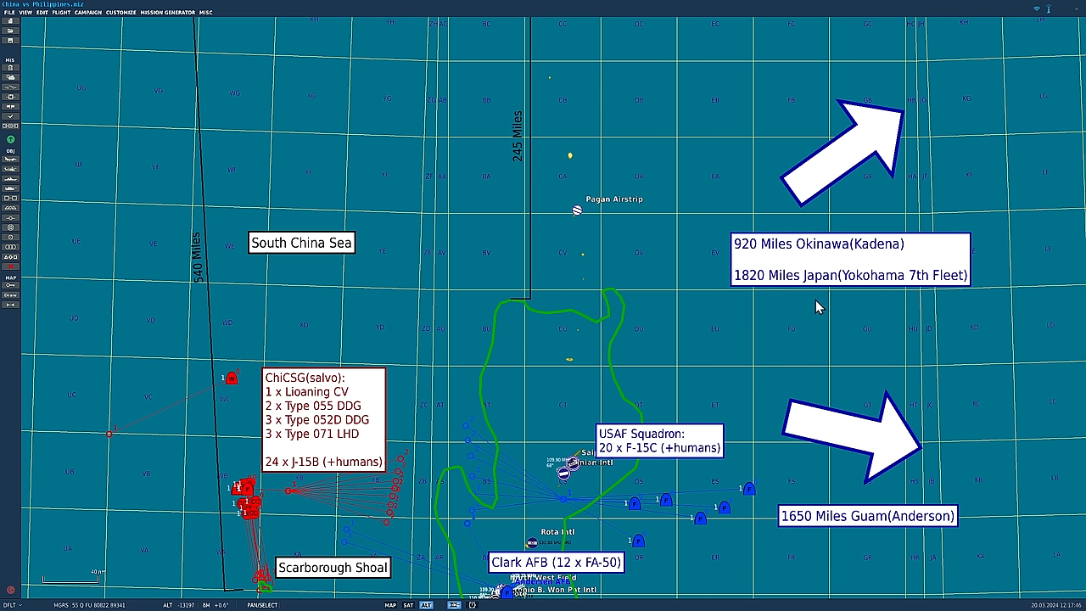
mouse_move(844, 309)
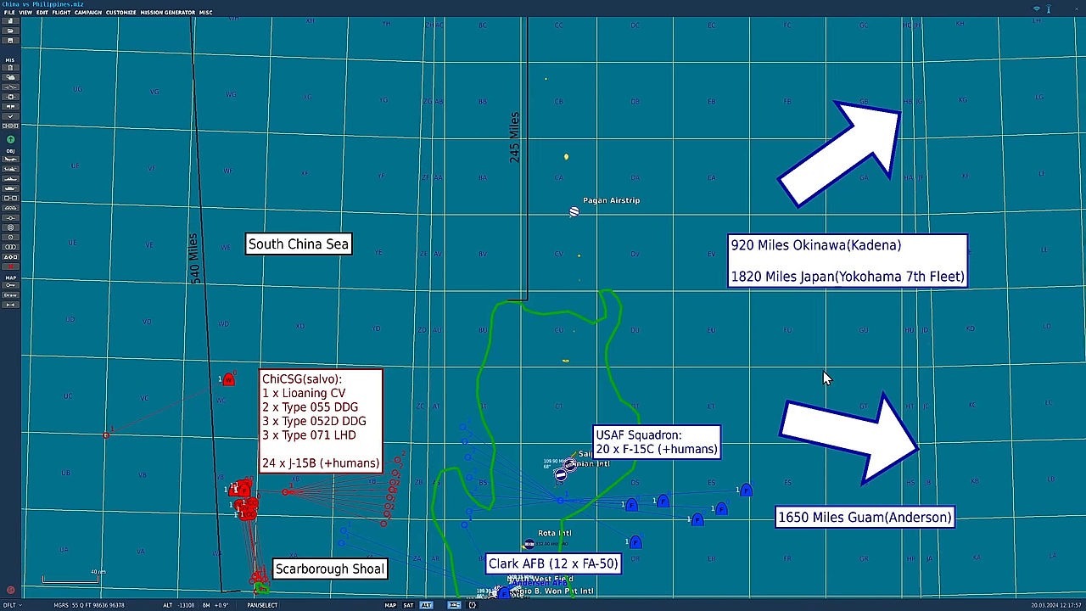
scroll(down, 3)
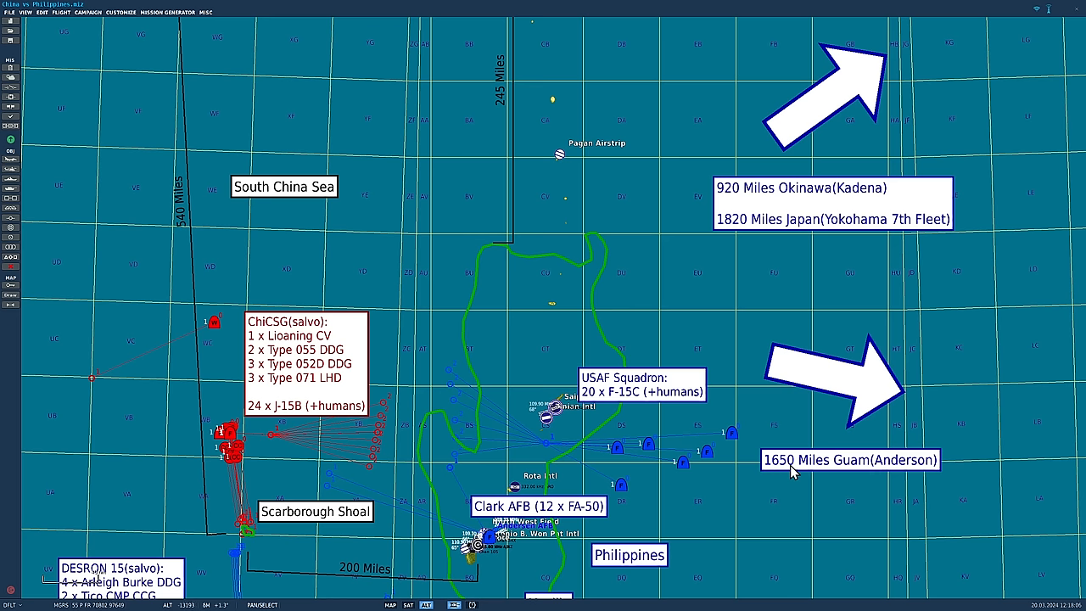
mouse_move(907, 471)
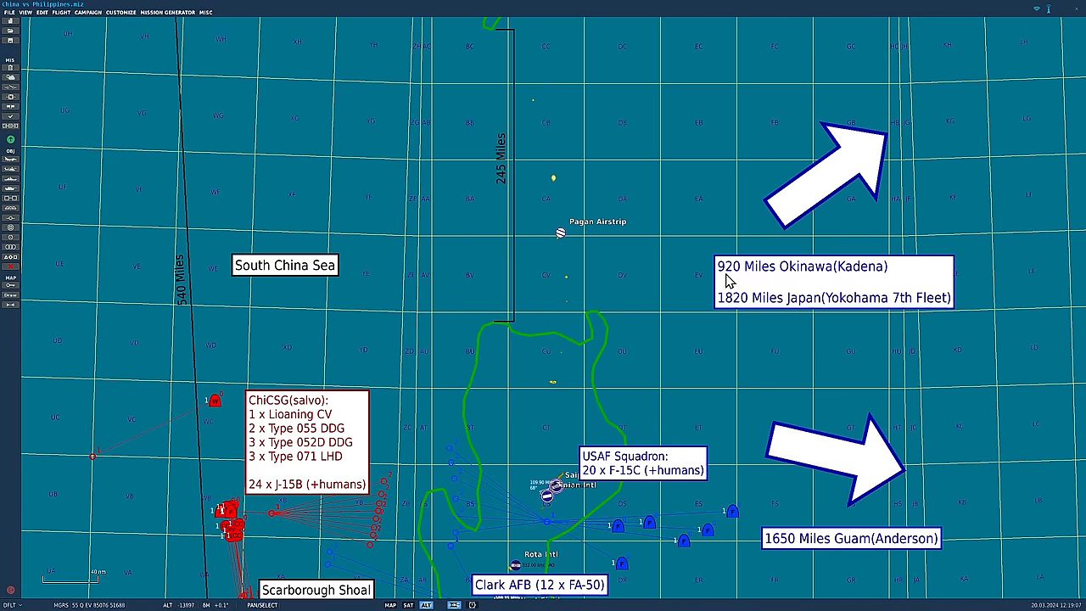
mouse_move(852, 267)
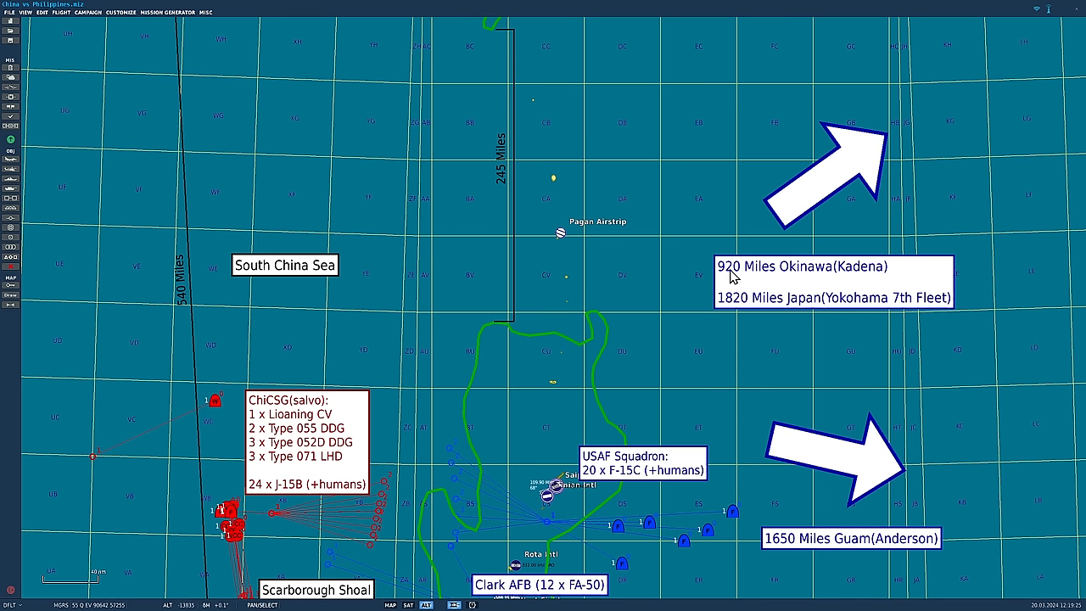
mouse_move(733, 270)
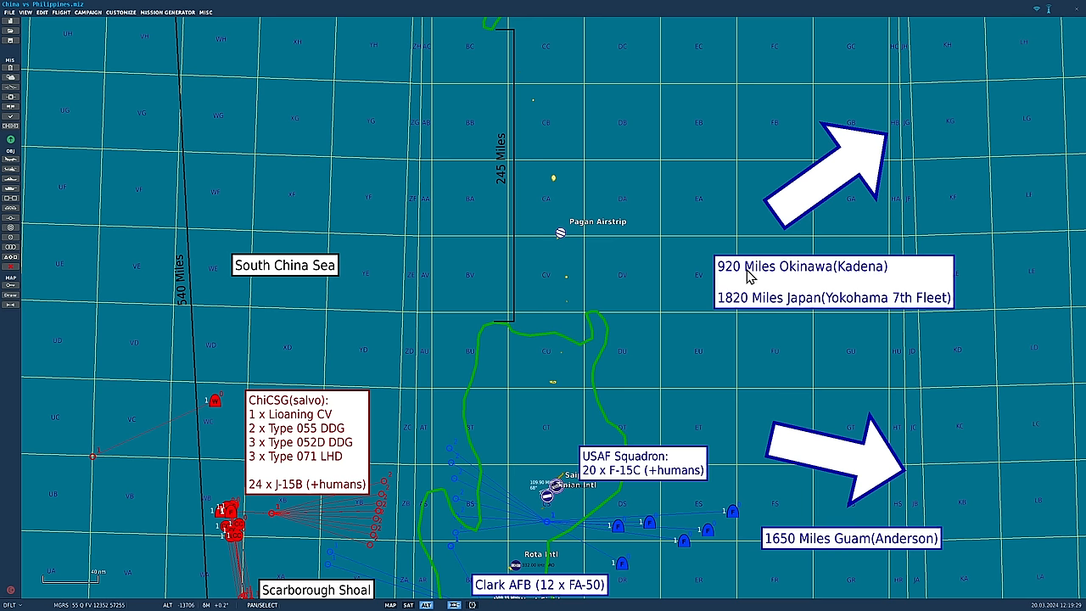
mouse_move(711, 293)
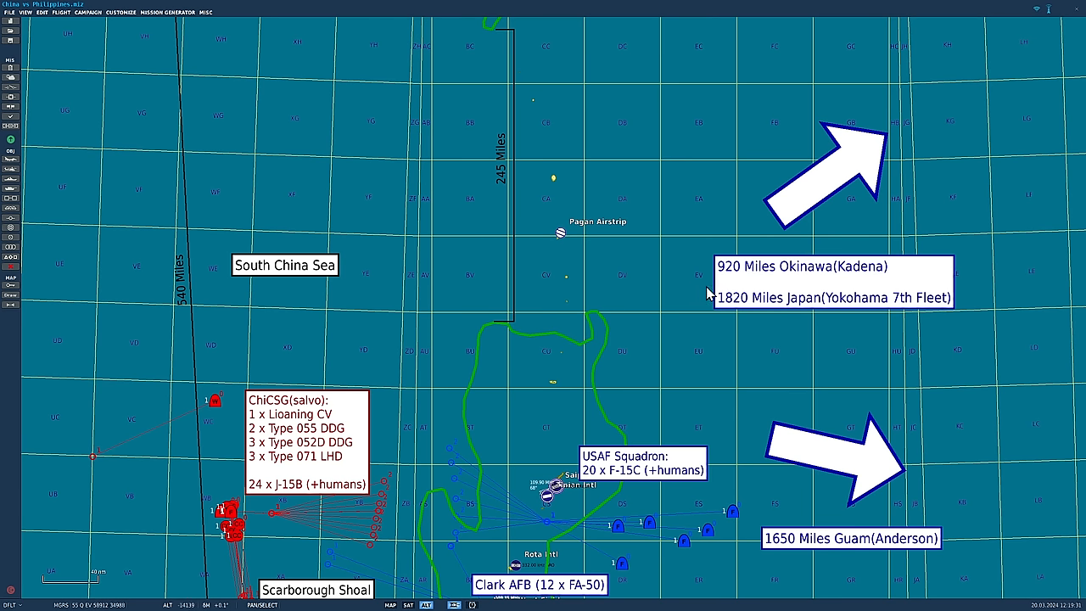
mouse_move(738, 272)
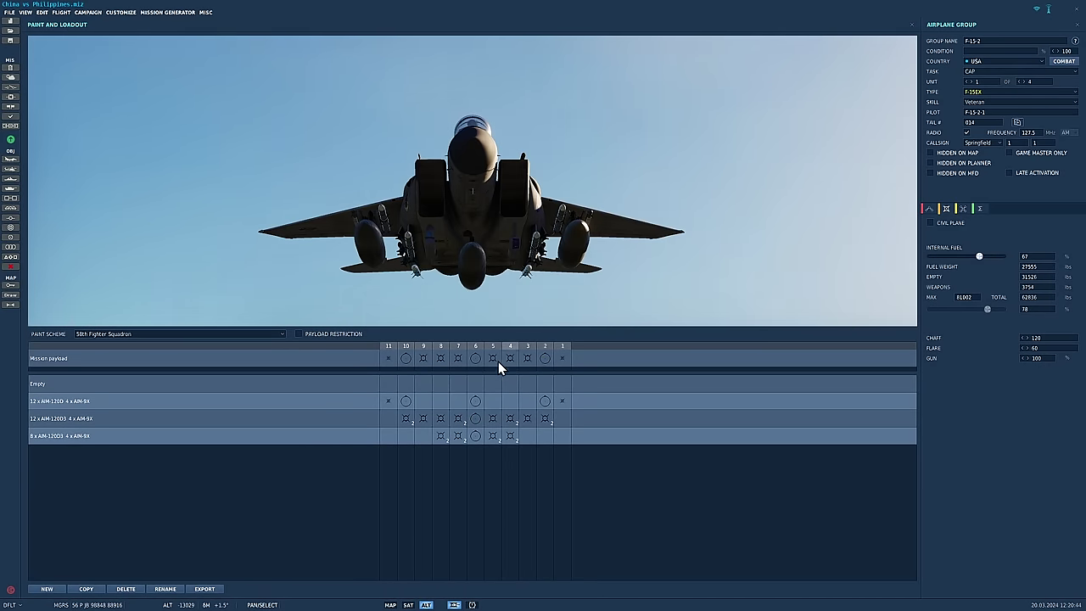
mouse_move(503, 368)
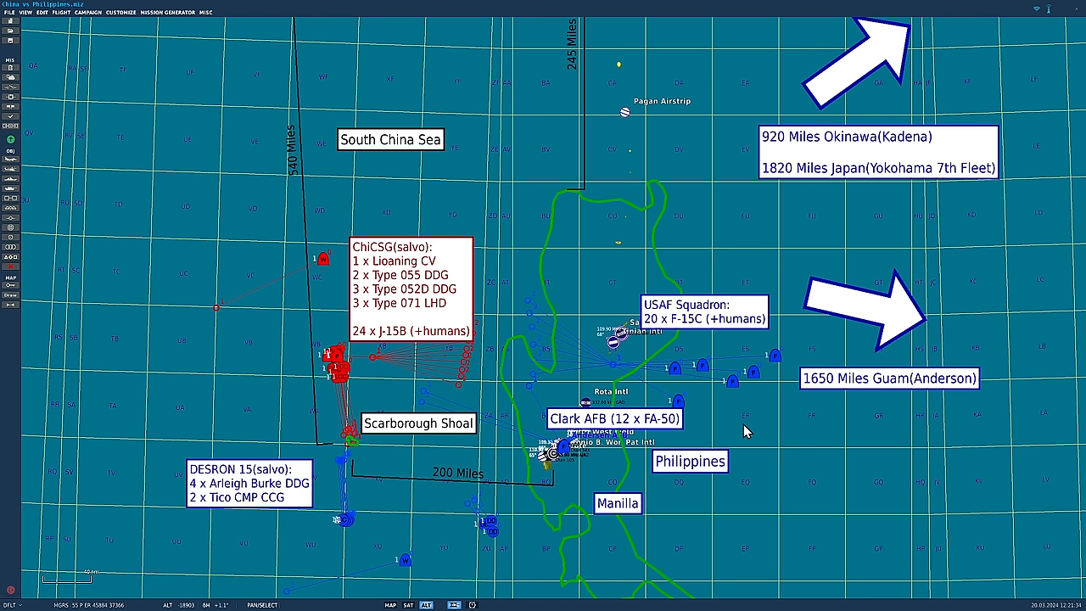
mouse_move(705, 429)
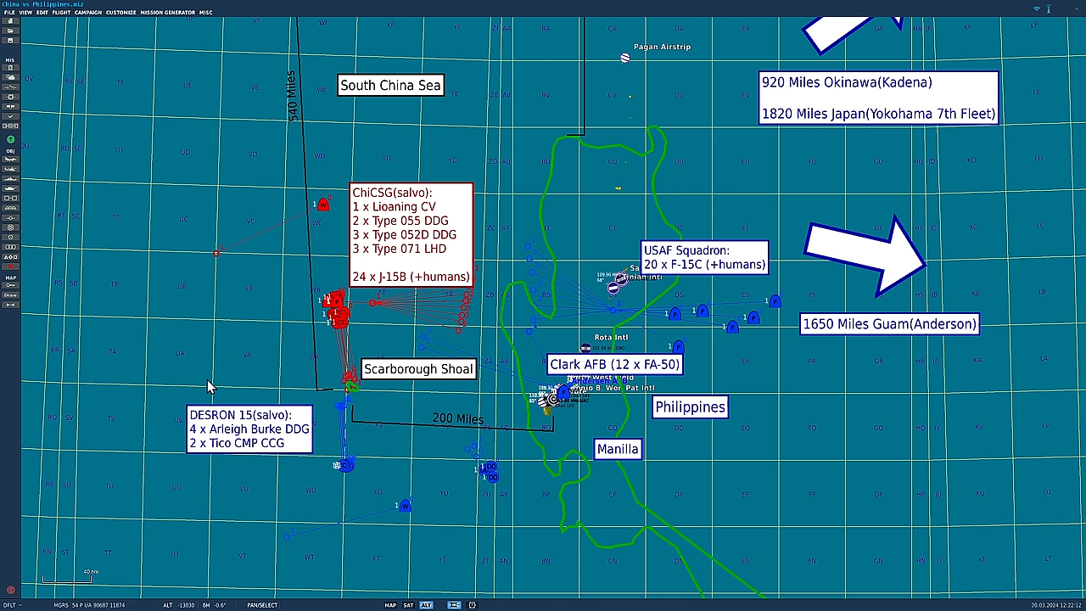
mouse_move(210, 365)
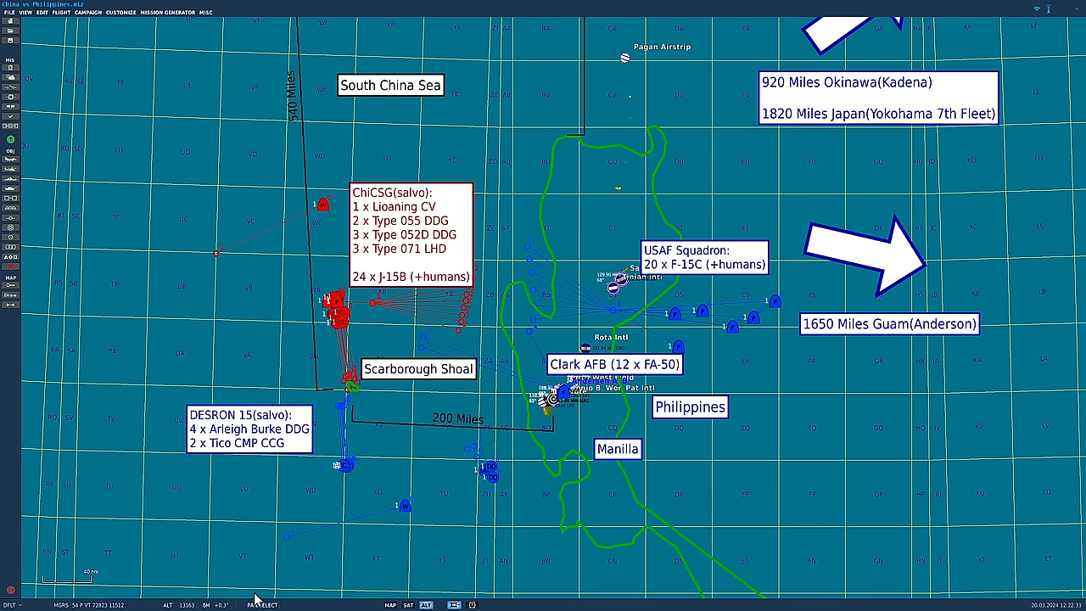
mouse_move(341, 518)
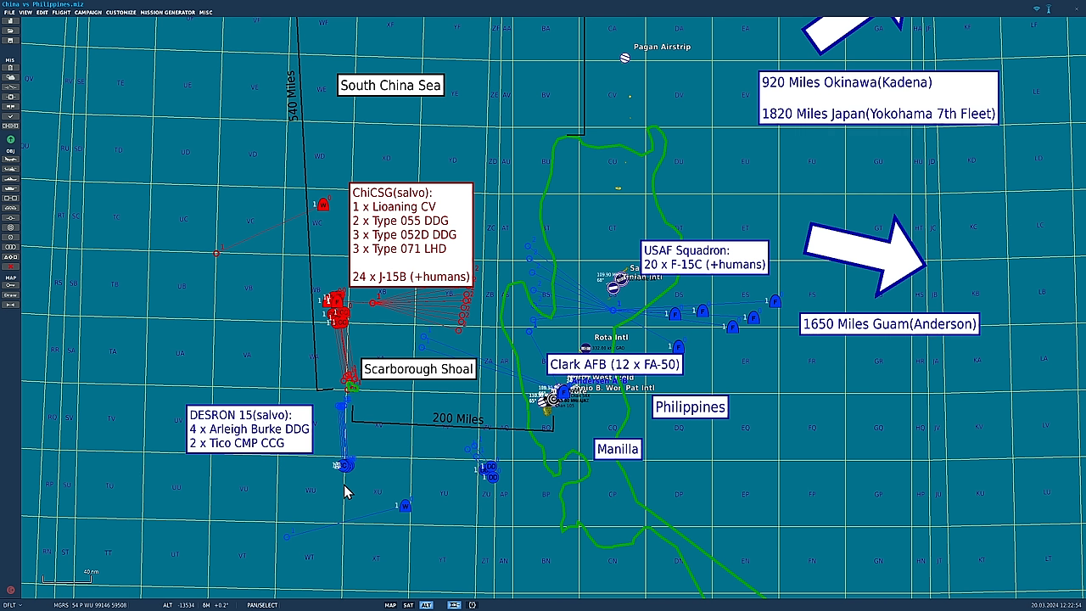
mouse_move(254, 444)
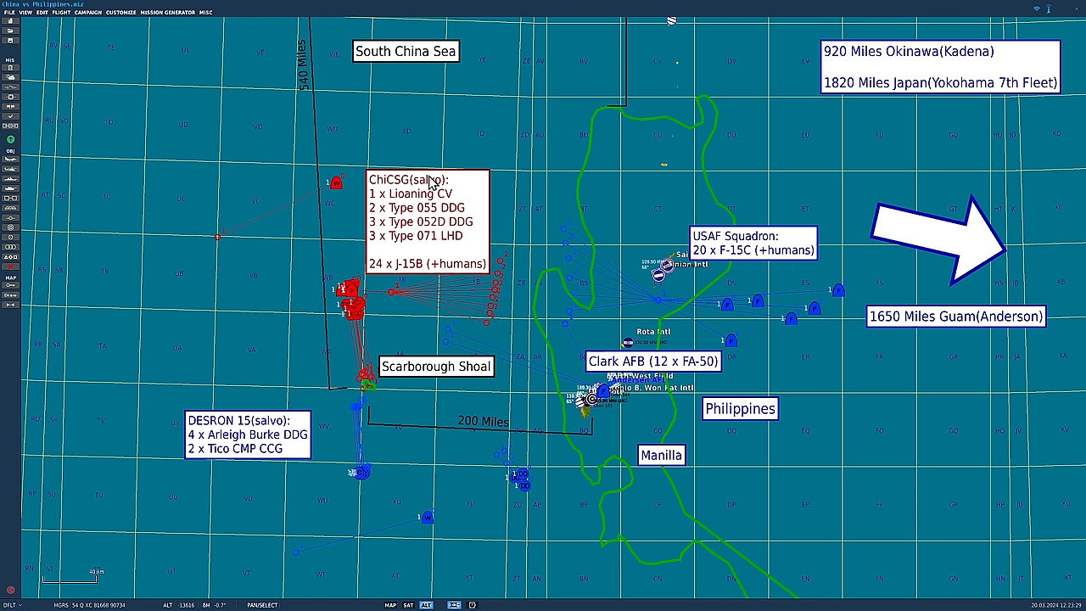
mouse_move(368, 503)
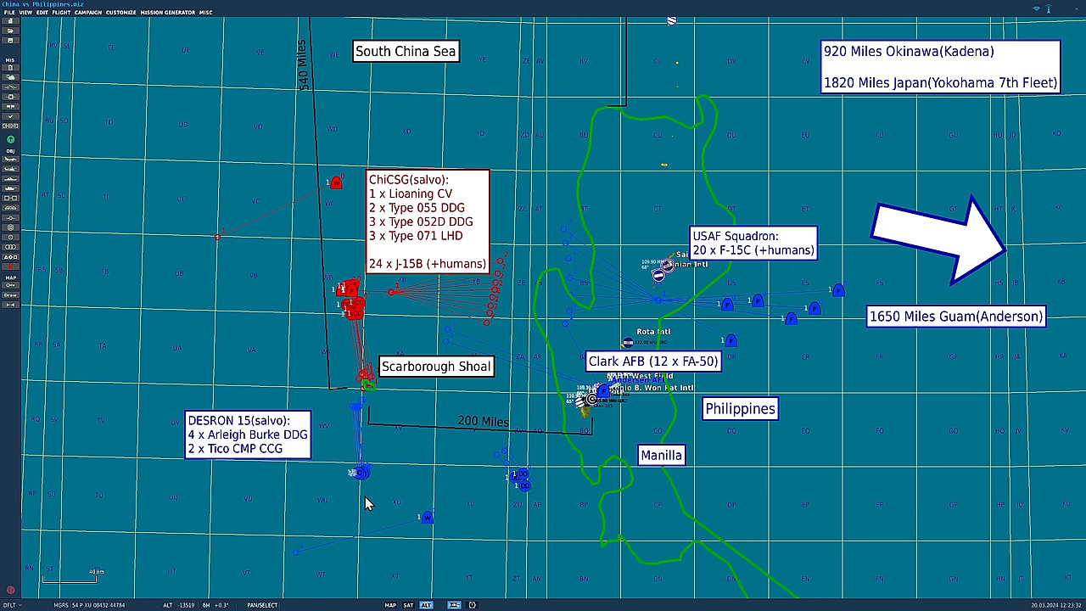
mouse_move(310, 251)
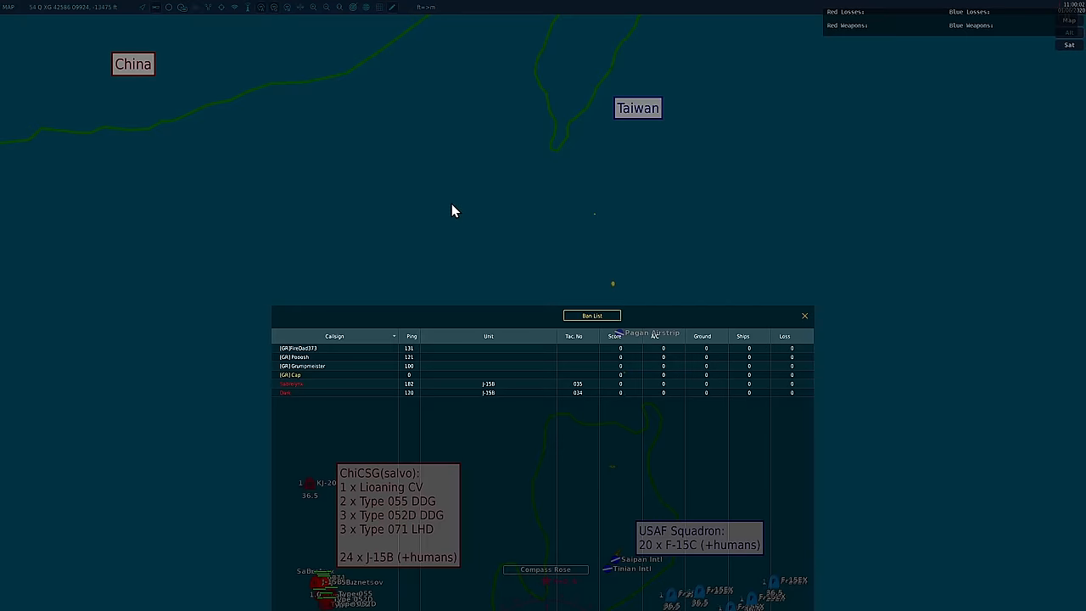
mouse_move(326, 258)
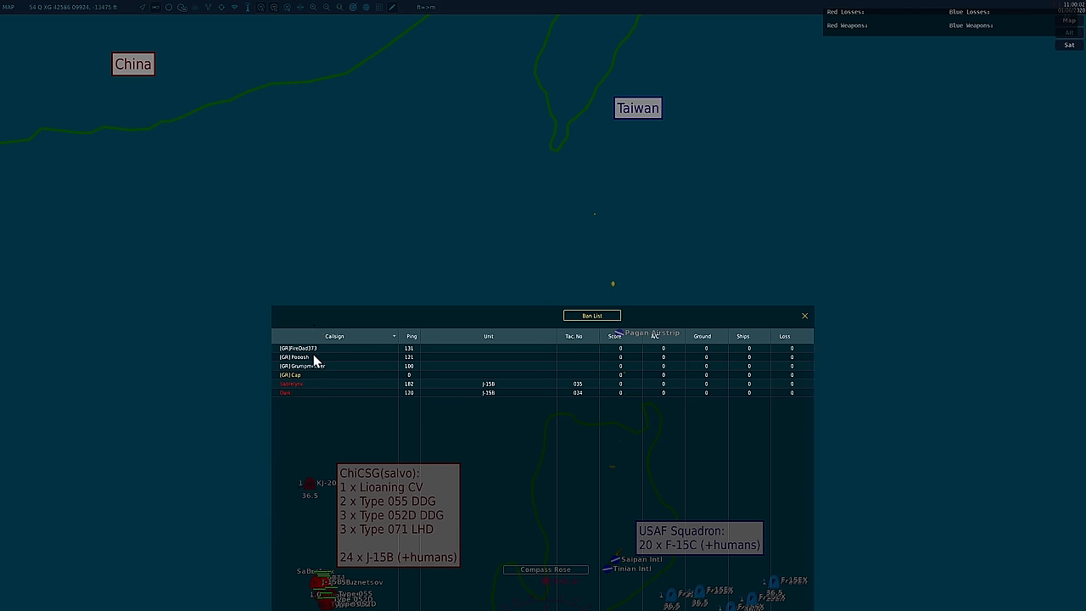
mouse_move(312, 362)
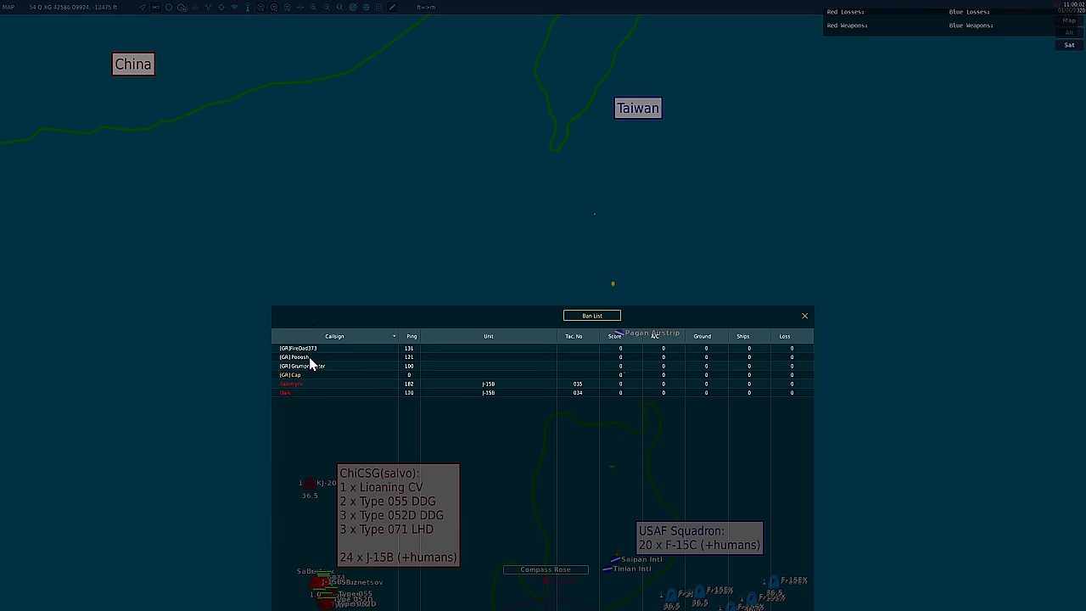
- Select the first player row, close the player list, and focus the live map on the LSTMk2 by the reef
click(322, 347)
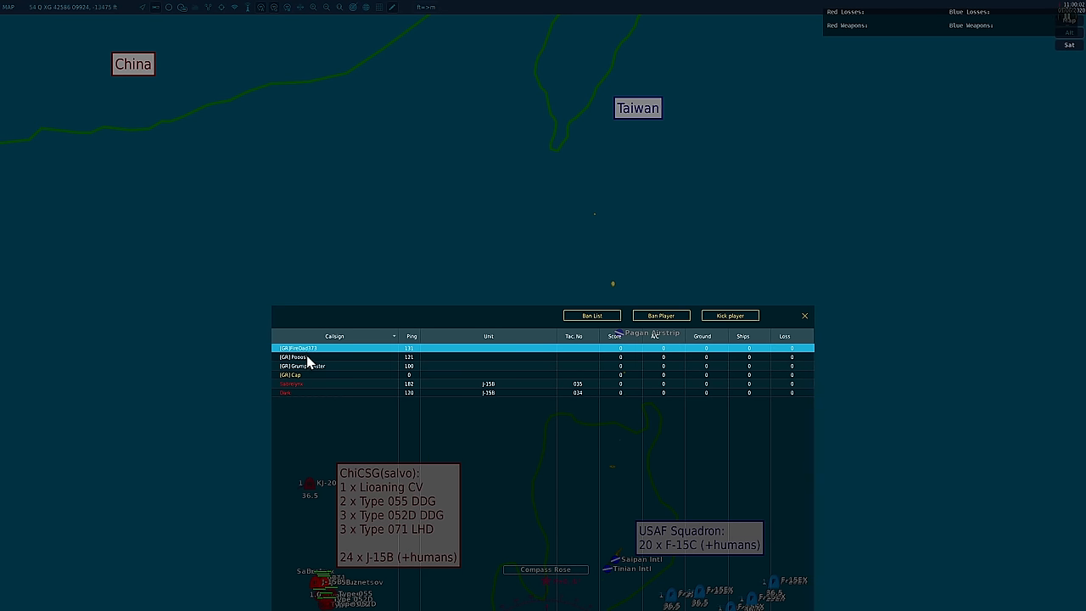
click(804, 315)
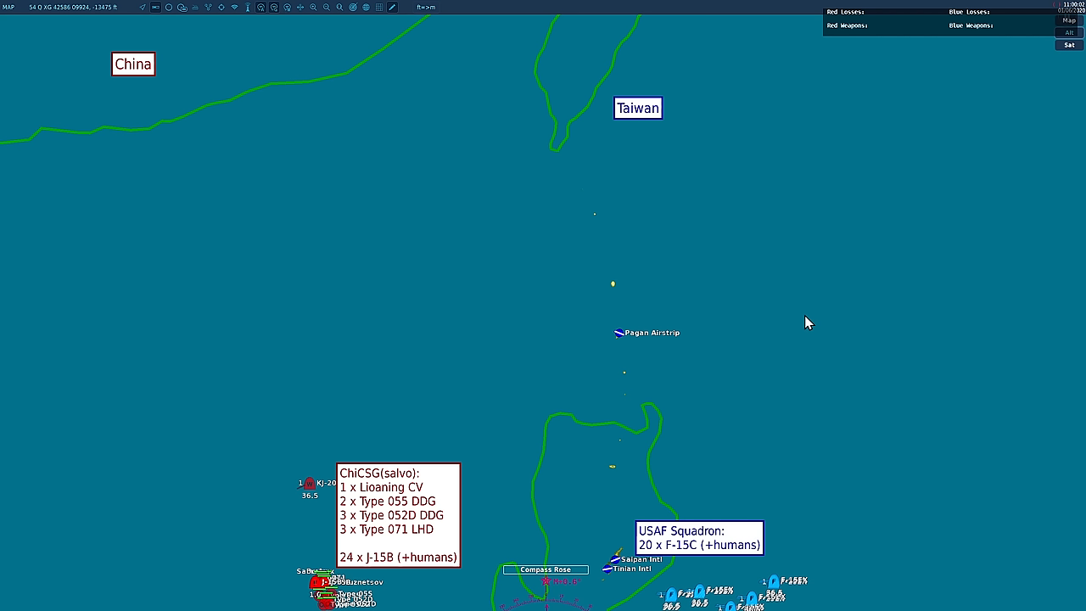
mouse_move(524, 322)
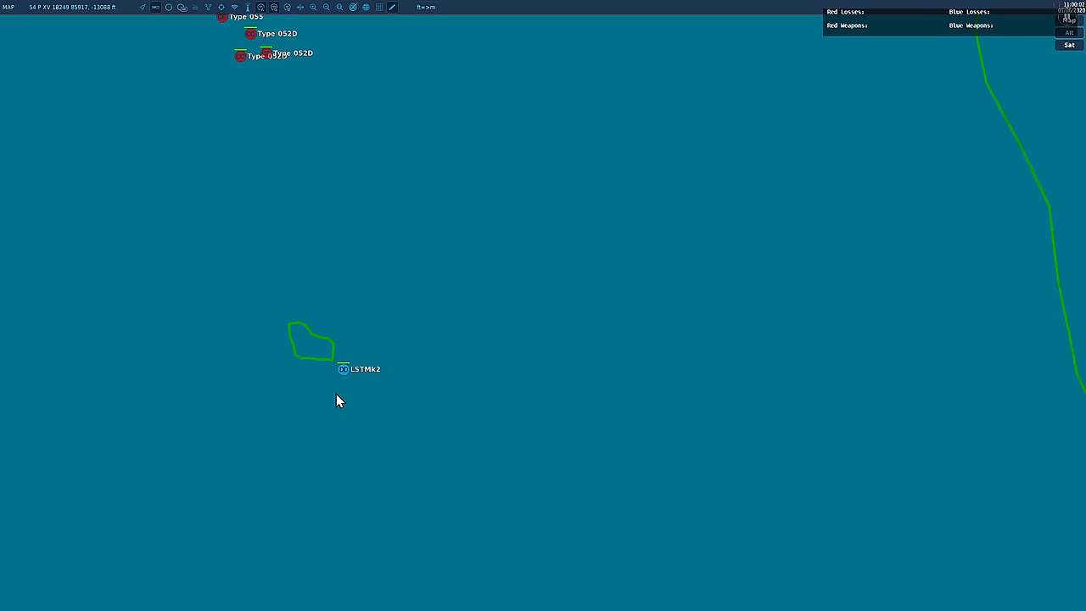
click(343, 368)
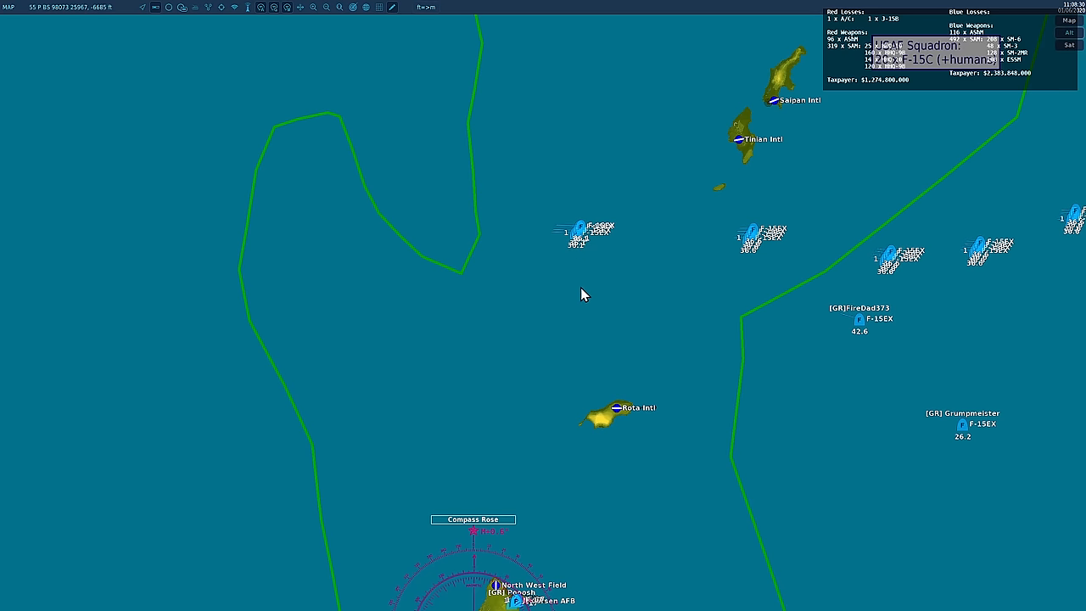
click(577, 231)
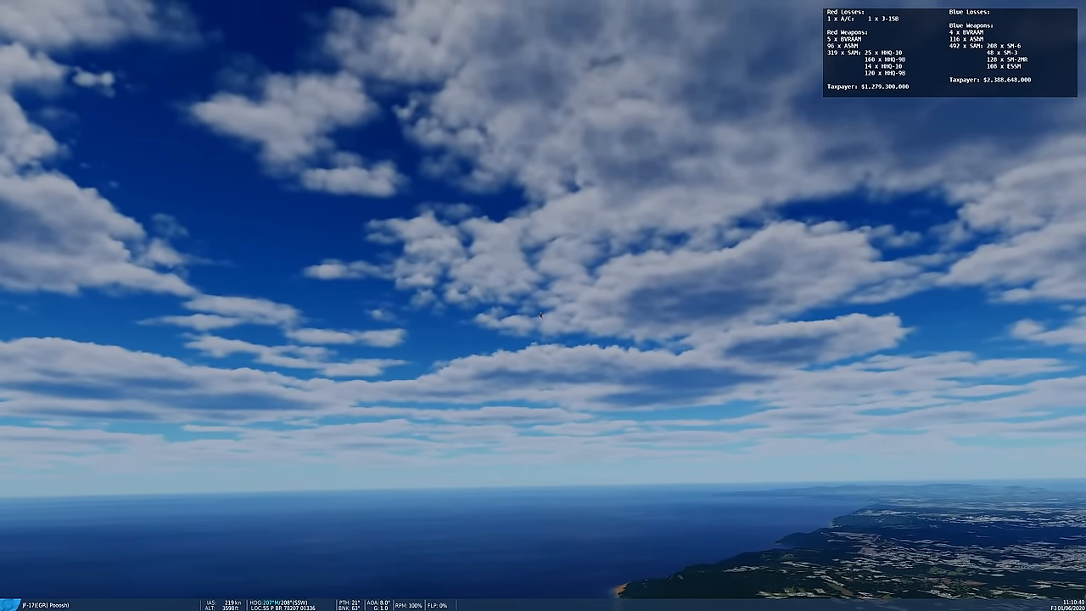
- Leave the F10 map to follow a J-15B over the open sea in external view
key(F10)
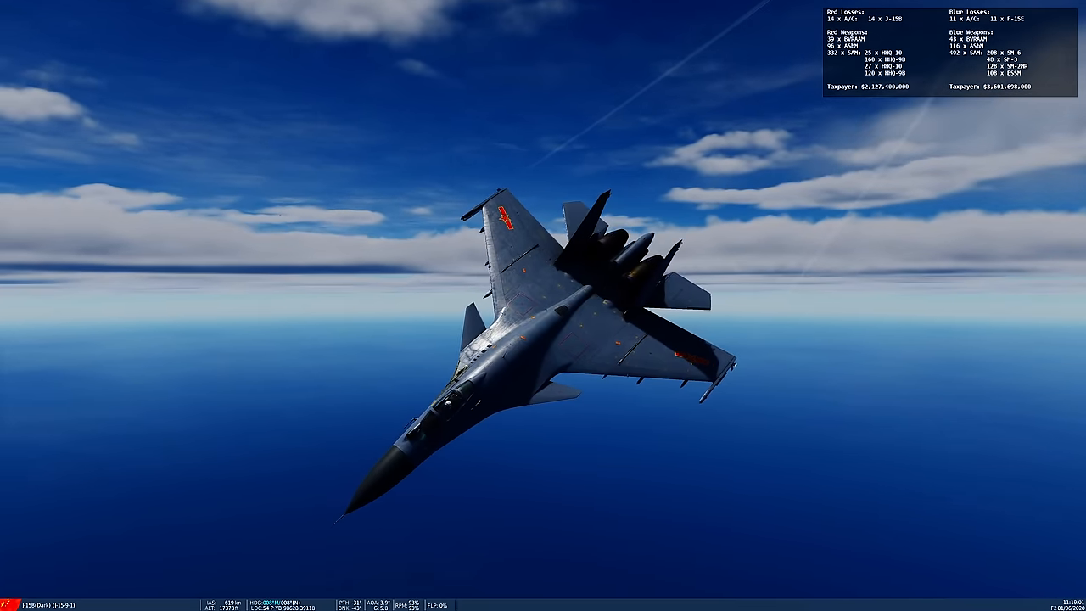
- Switch out of the map to watch a missile's smoke trail above the clouds
key(F10)
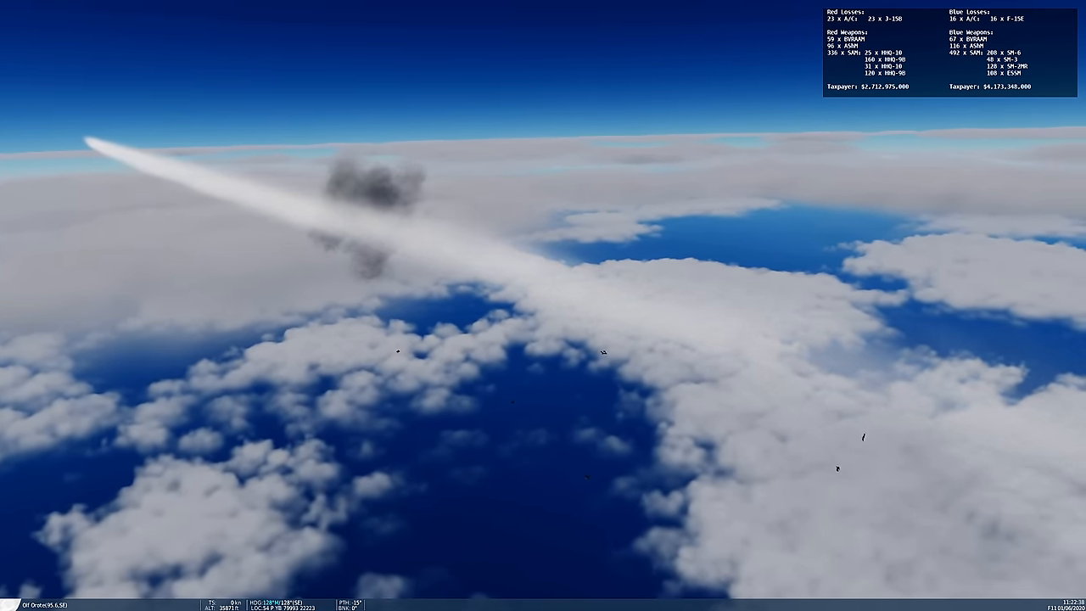
- Follow another PL-15 in flight, then return to the top-down map of the air battle
key(F10)
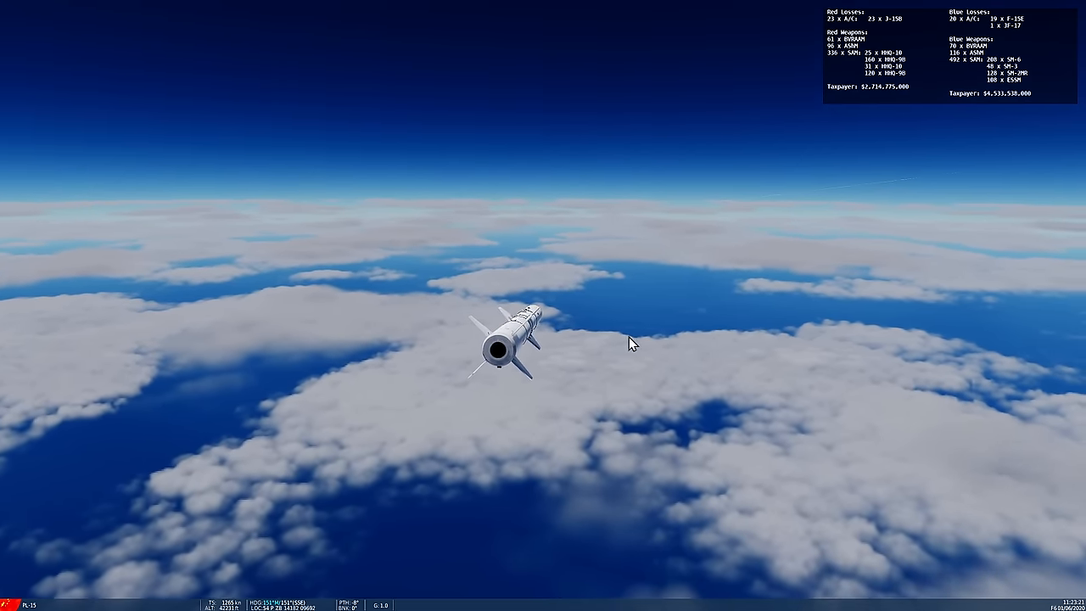
key(F10)
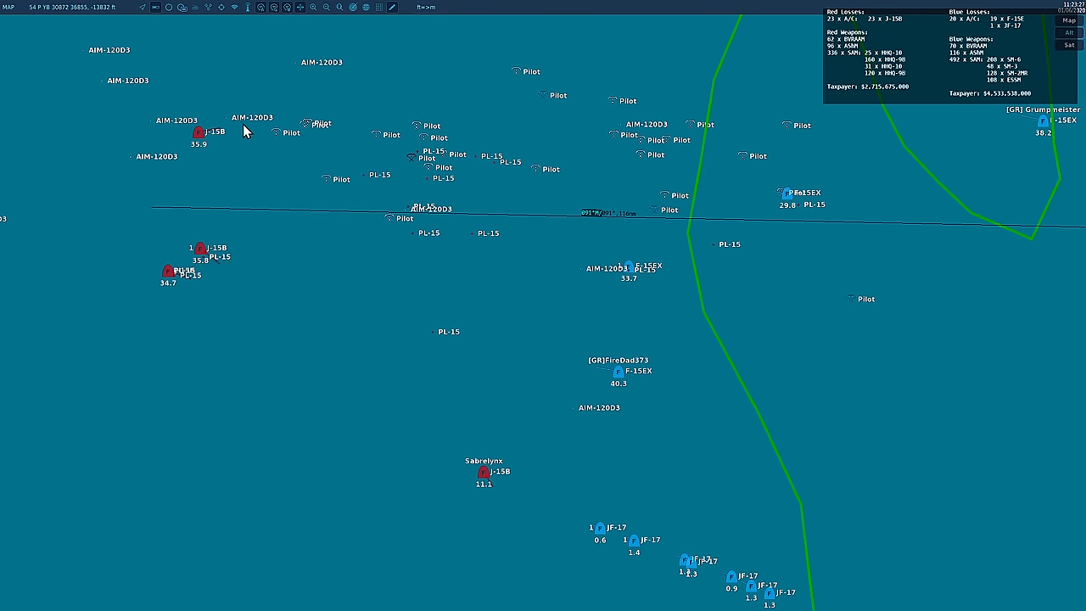
- Bring the F-15EX flight and the inbound PL-15 missiles into view on the live map
click(628, 270)
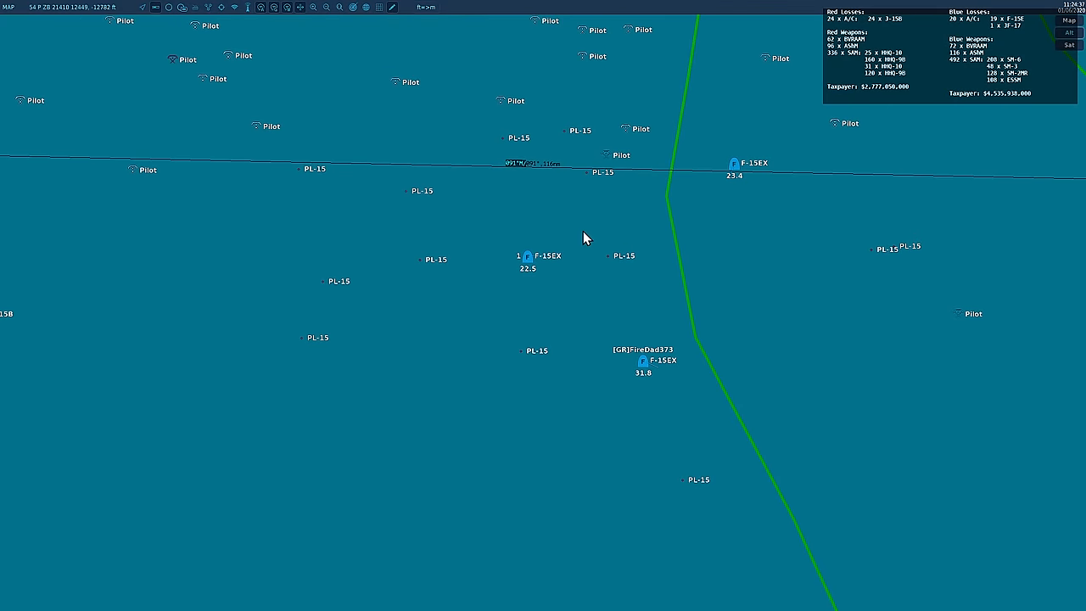
click(536, 351)
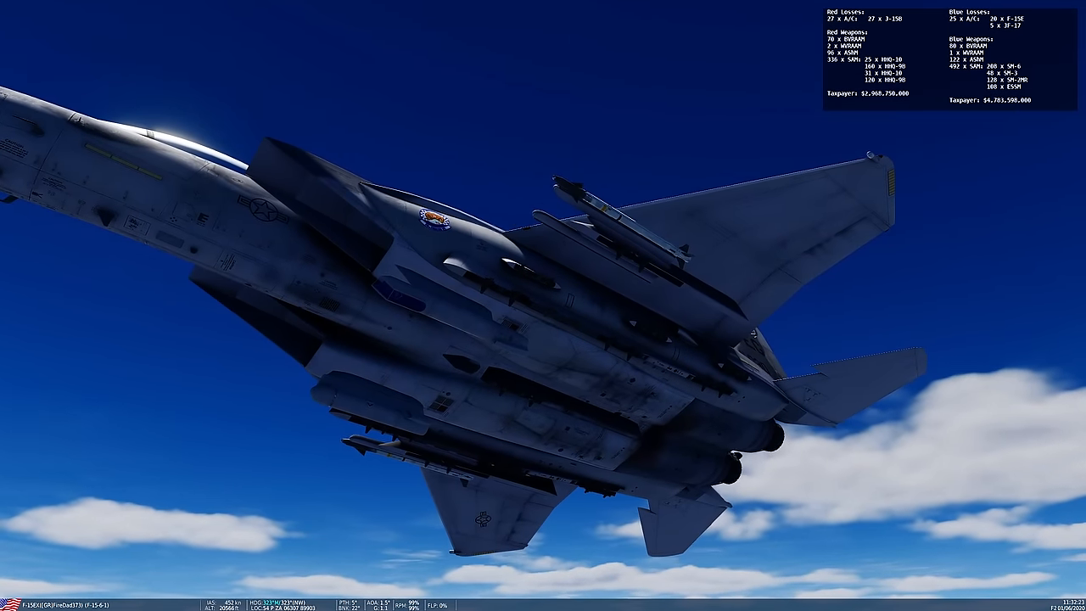
- Return from the F-15 close-up to the overhead map of the F-15EX versus J-15B battle
key(F10)
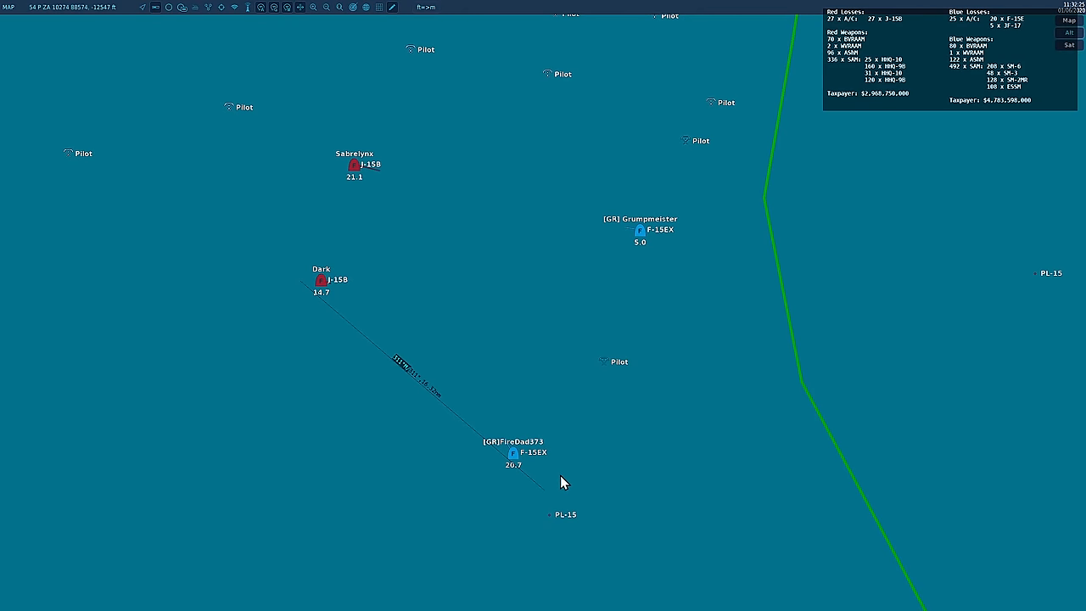